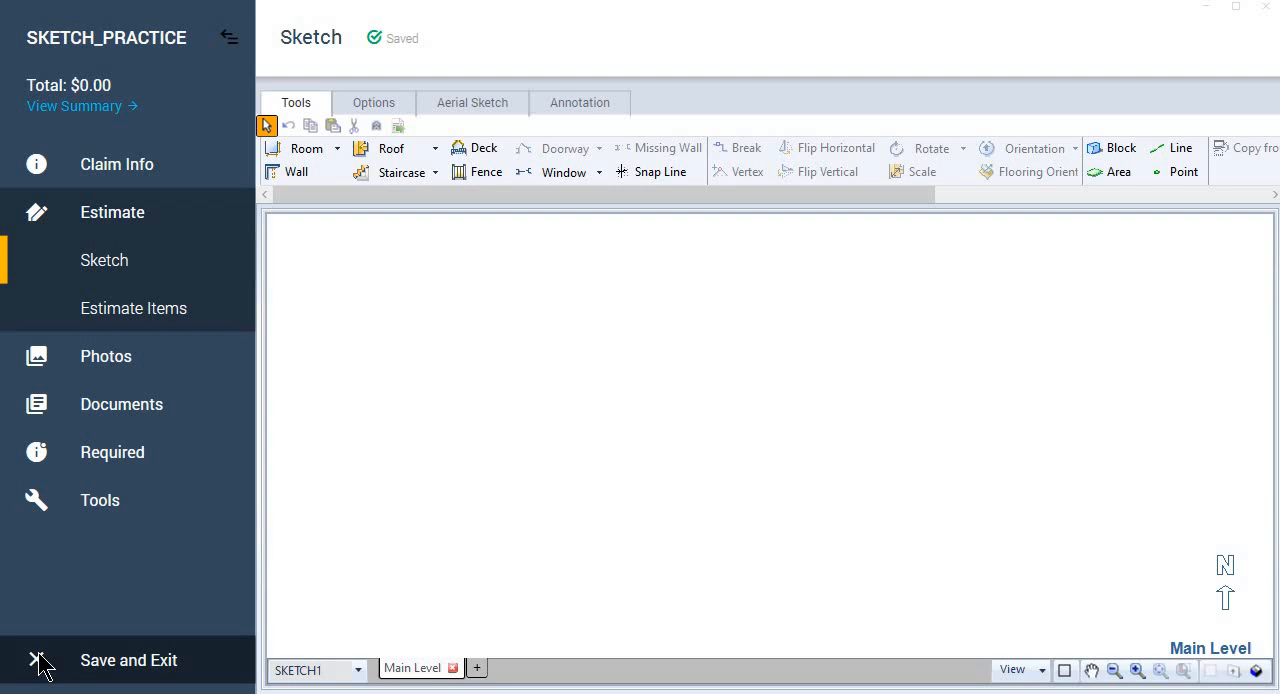
mouse_move(445, 348)
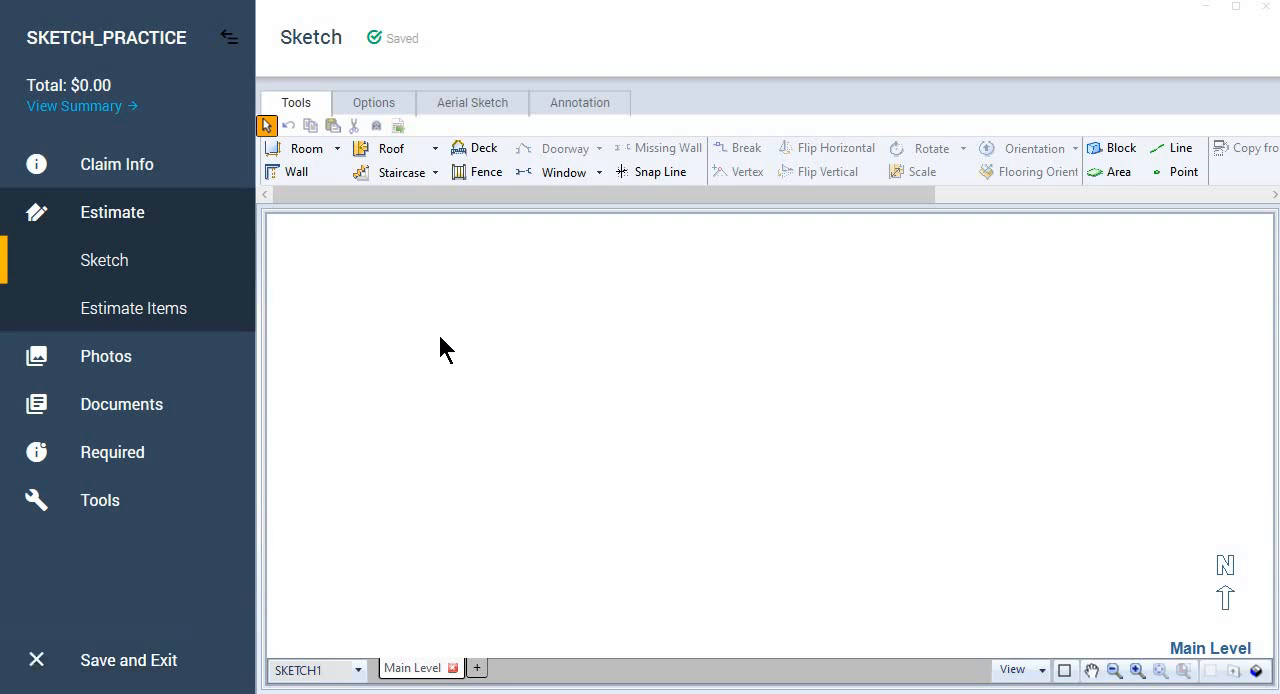
mouse_move(444, 338)
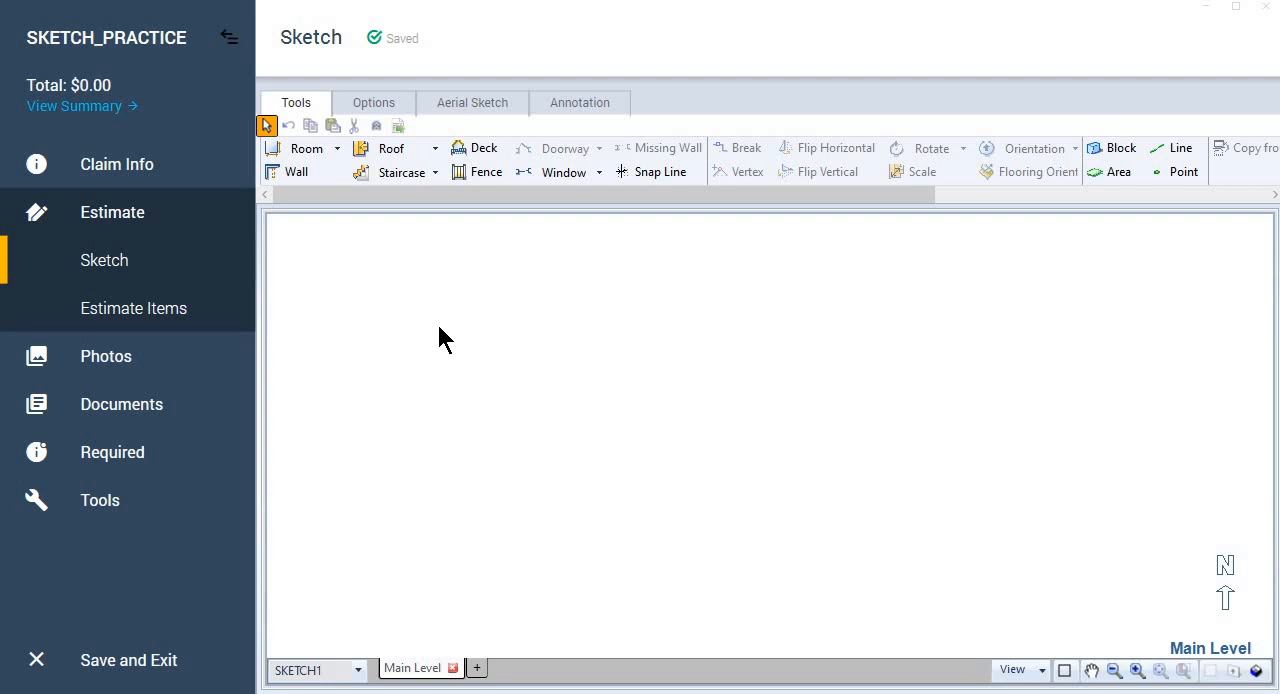
Start a new 12' x 12' Room on the empty Main Level sketch.
left_click(297, 171)
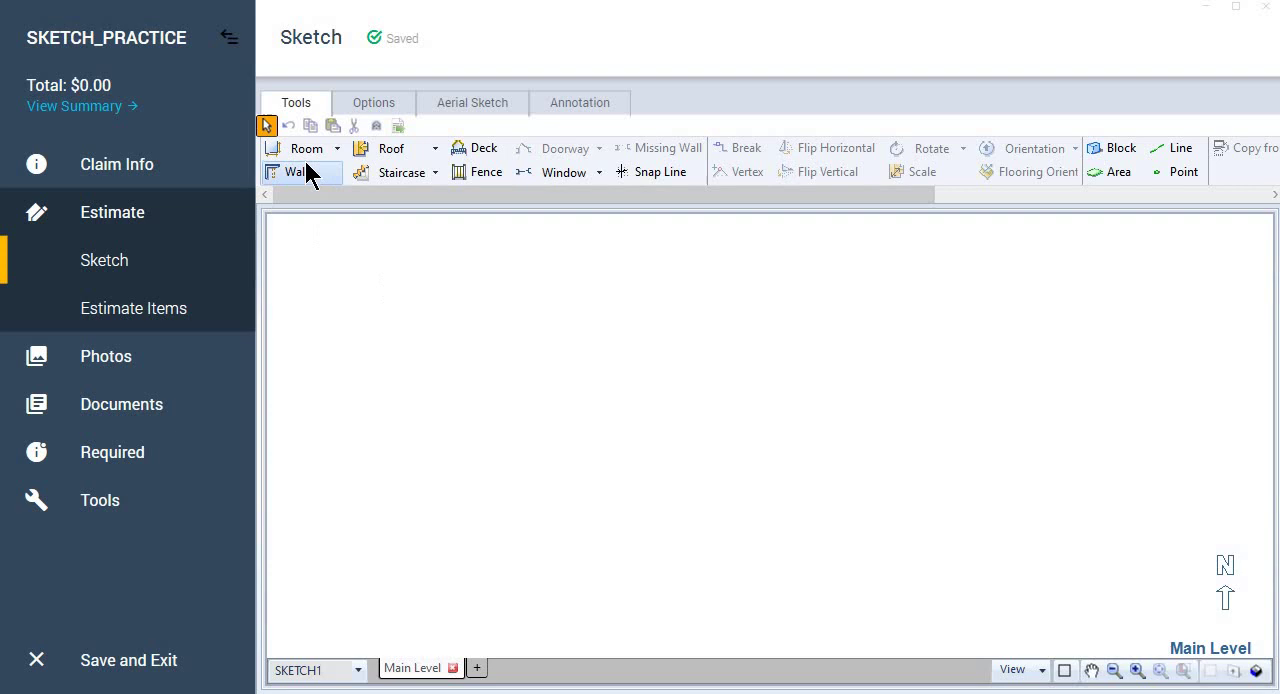
mouse_move(305, 148)
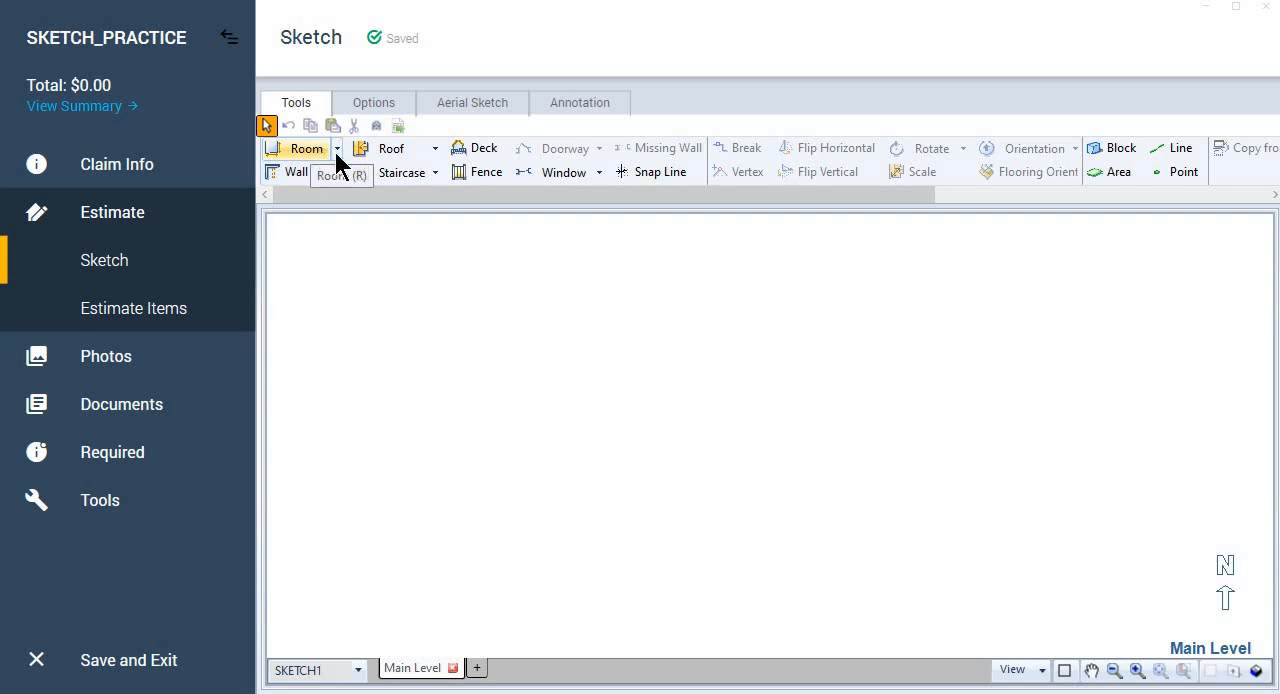
mouse_move(324, 156)
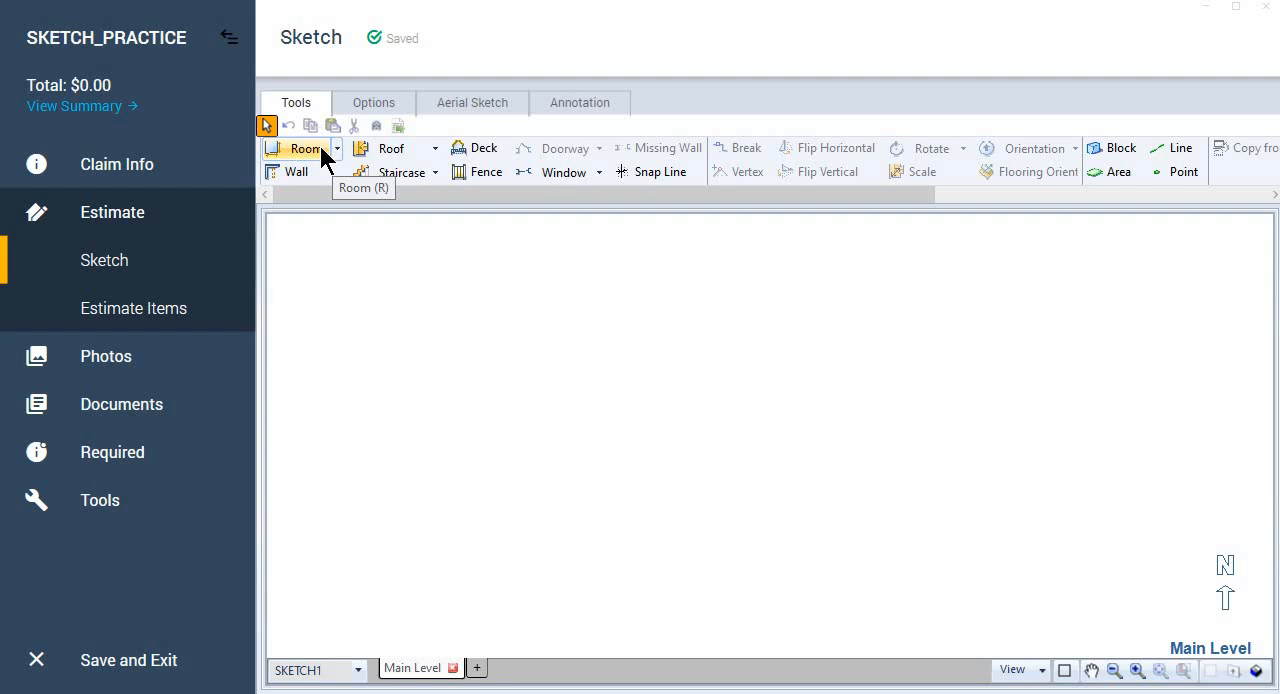
mouse_move(418, 343)
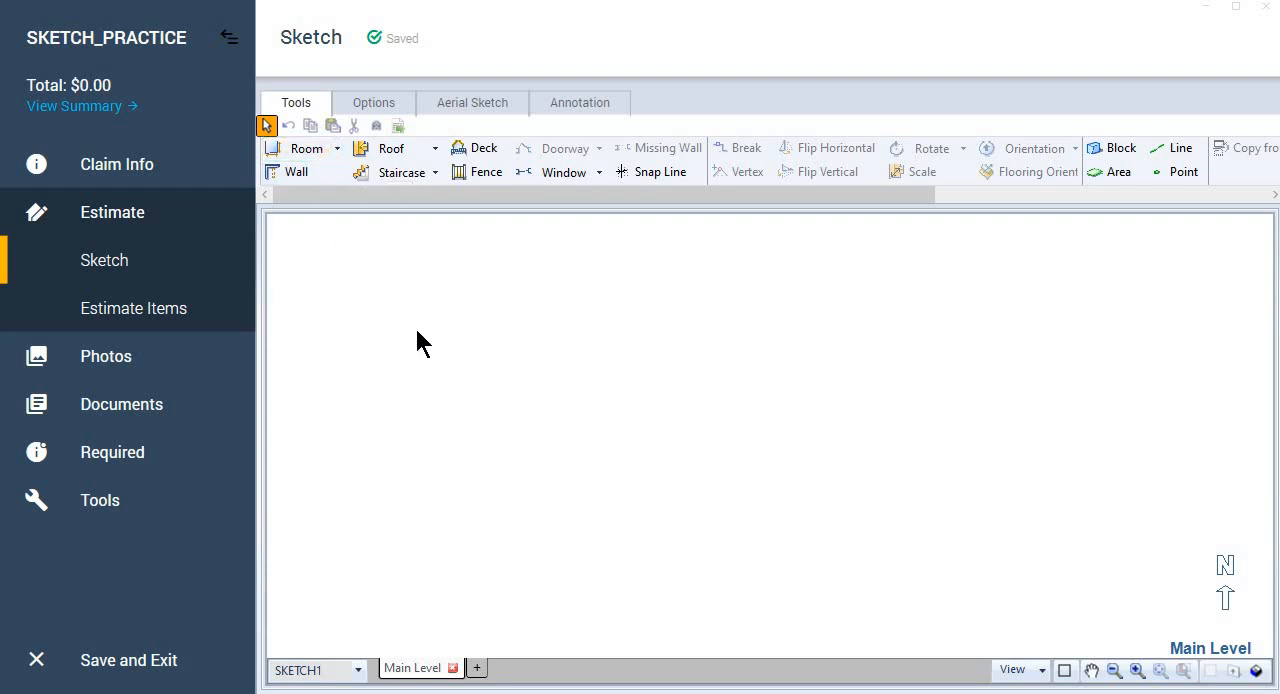
mouse_move(440, 368)
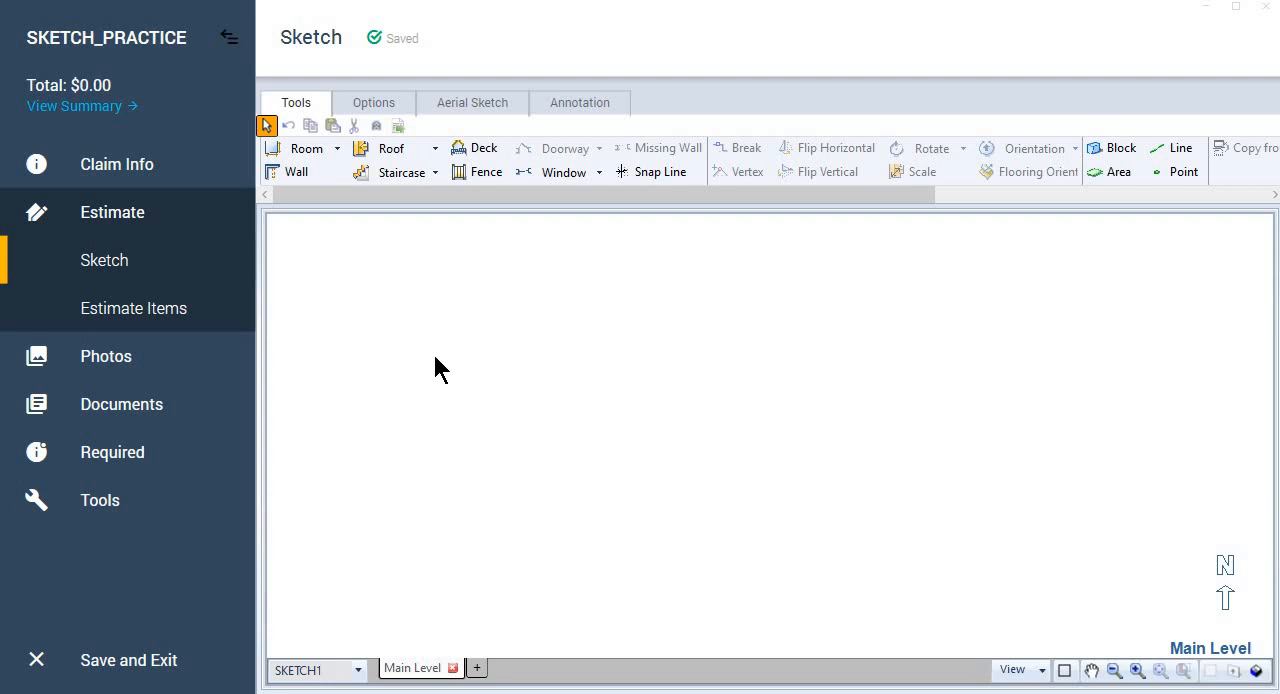
mouse_move(444, 362)
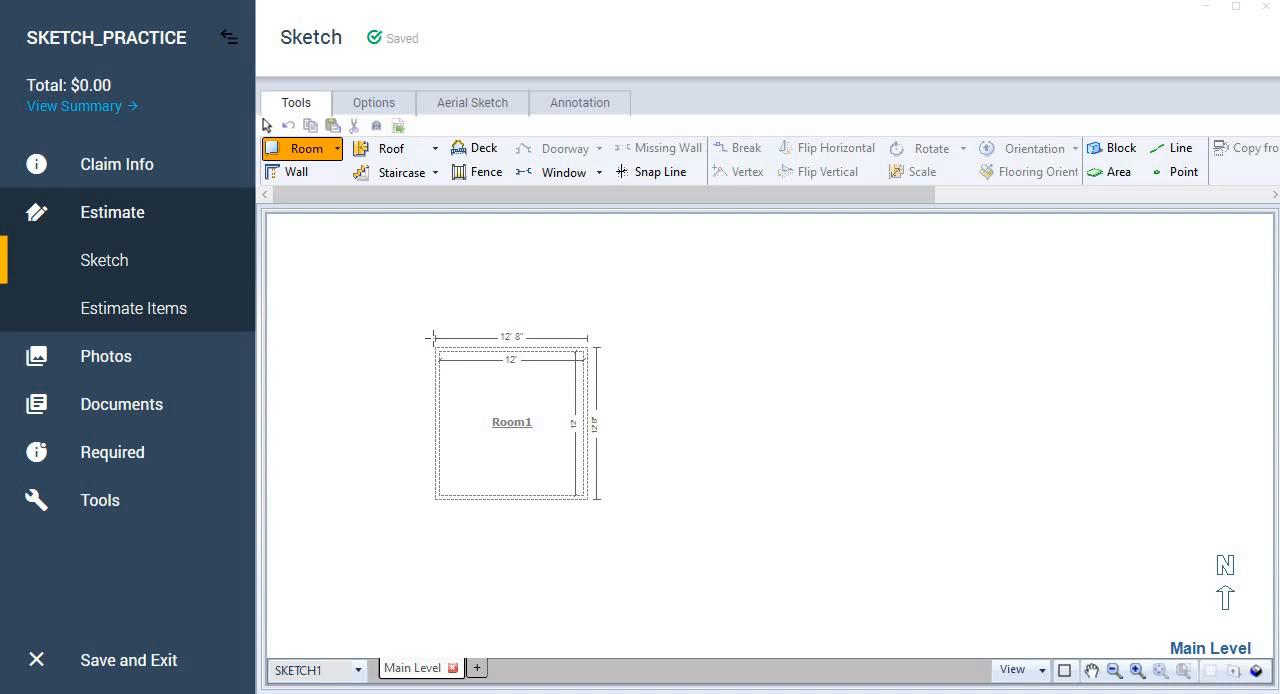
Drop Room1 on the sketch and stretch its walls outward into a large square.
left_click(501, 420)
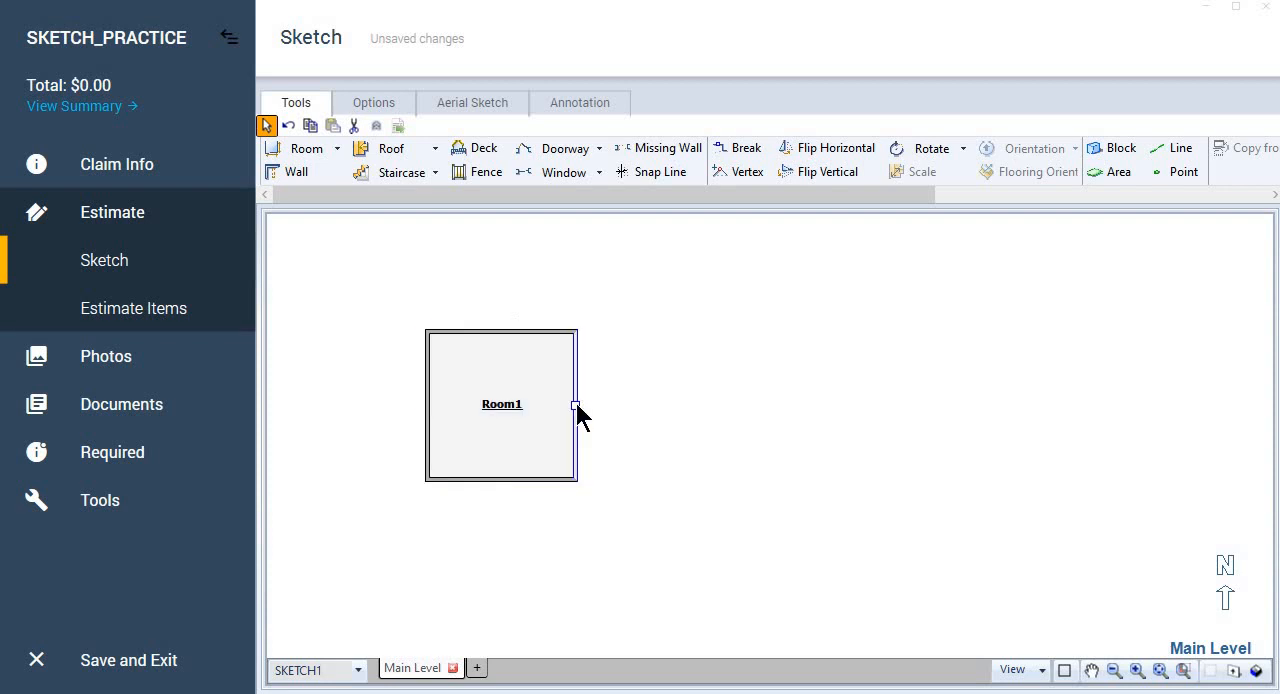
left_click_drag(577, 405, 620, 405)
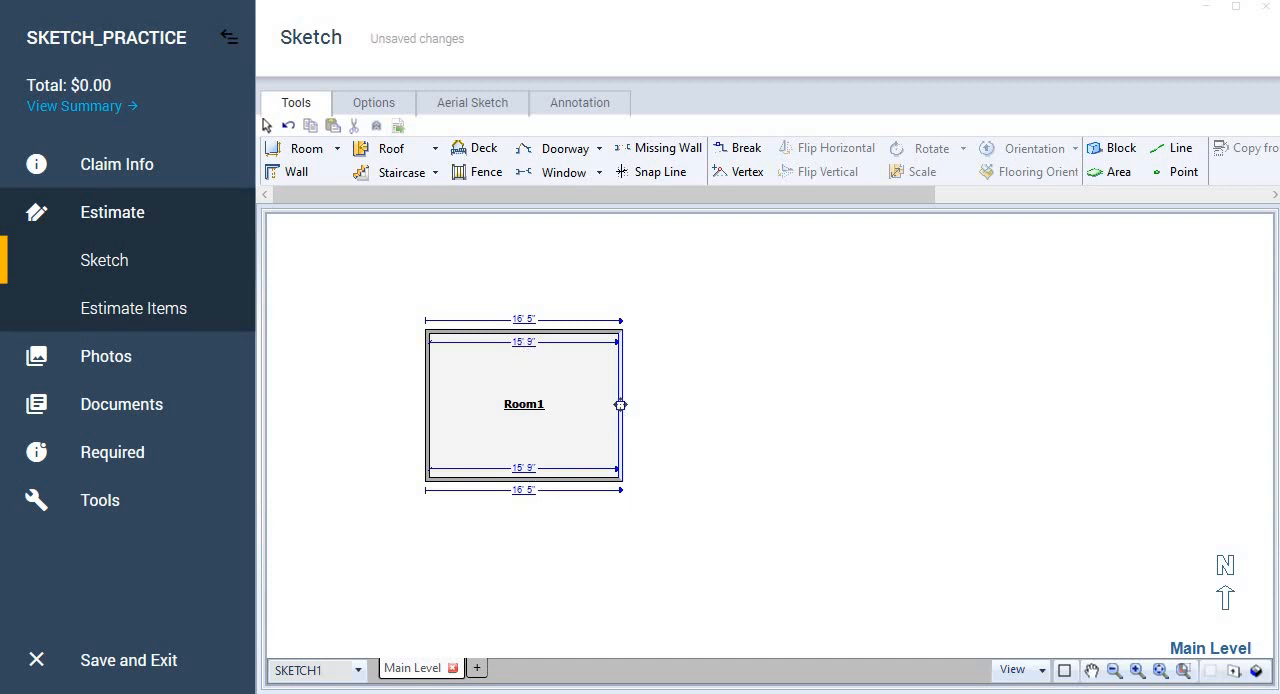
left_click_drag(620, 405, 674, 401)
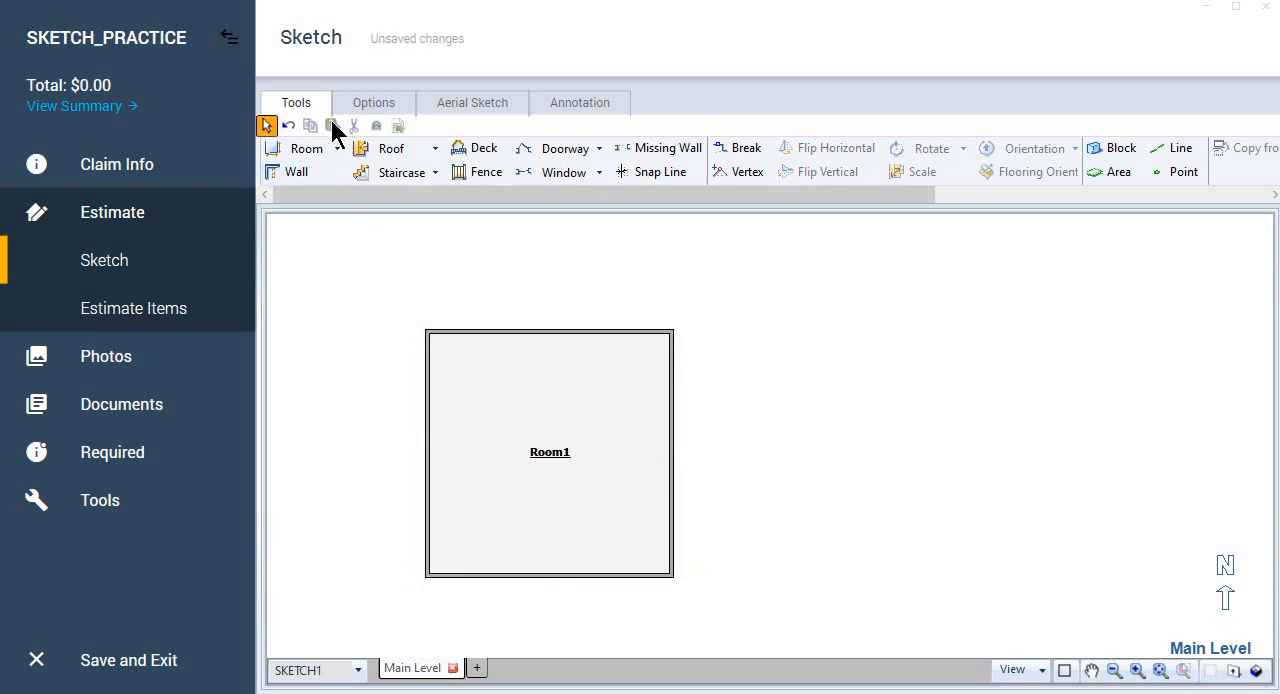
left_click(288, 125)
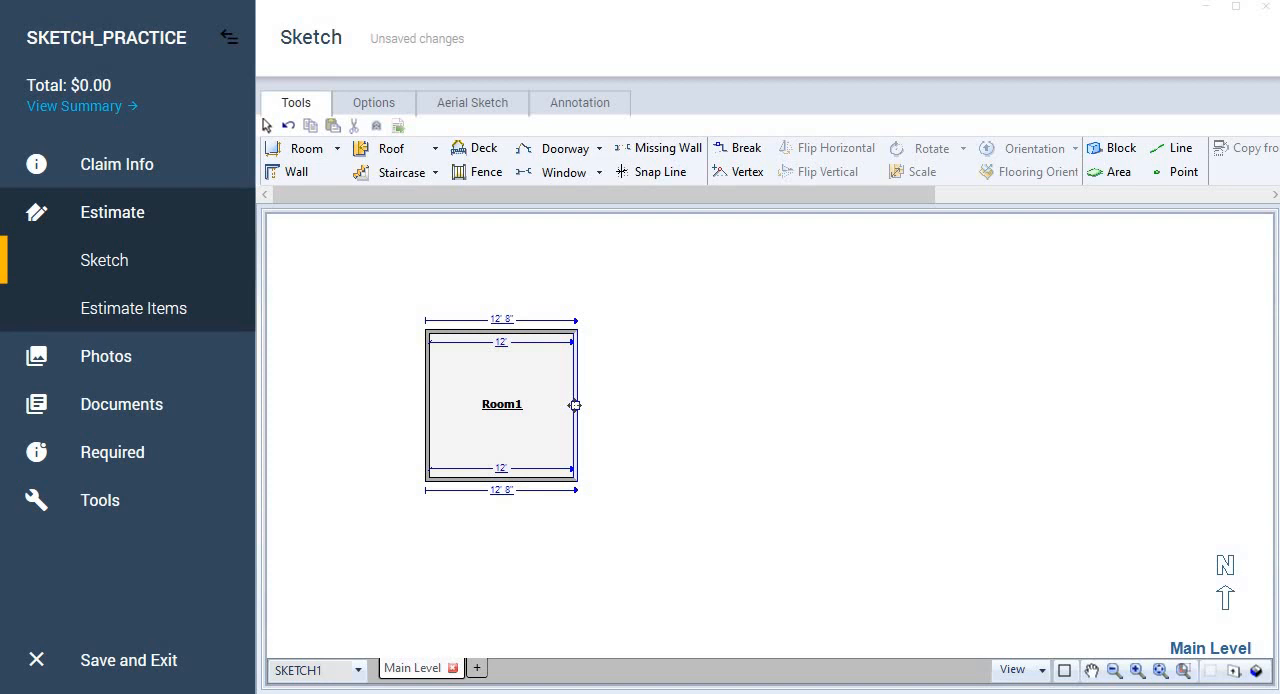
mouse_move(510, 355)
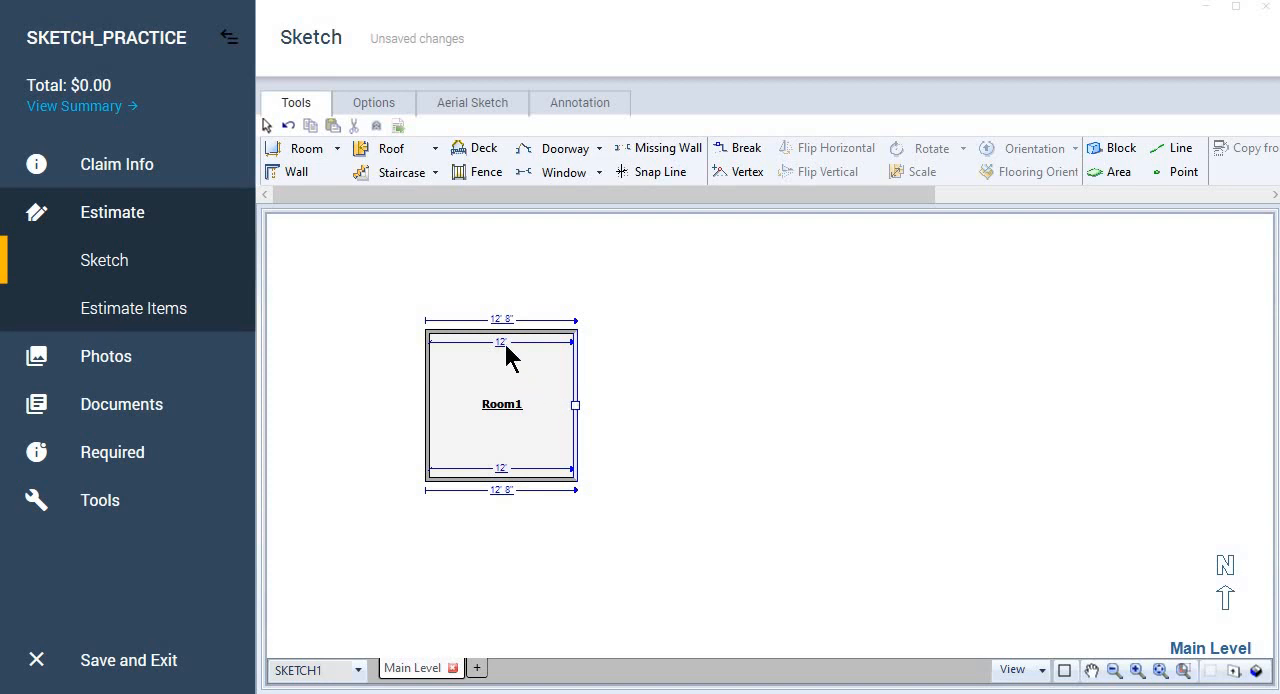
mouse_move(581, 373)
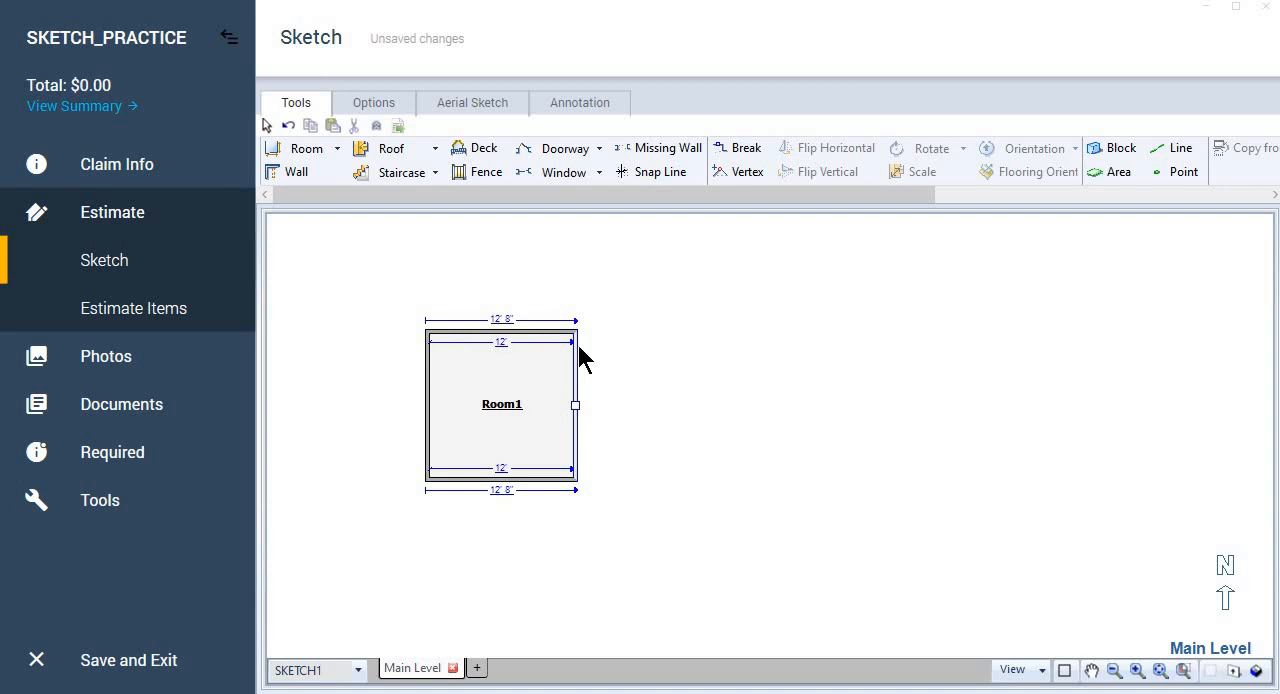
mouse_move(507, 353)
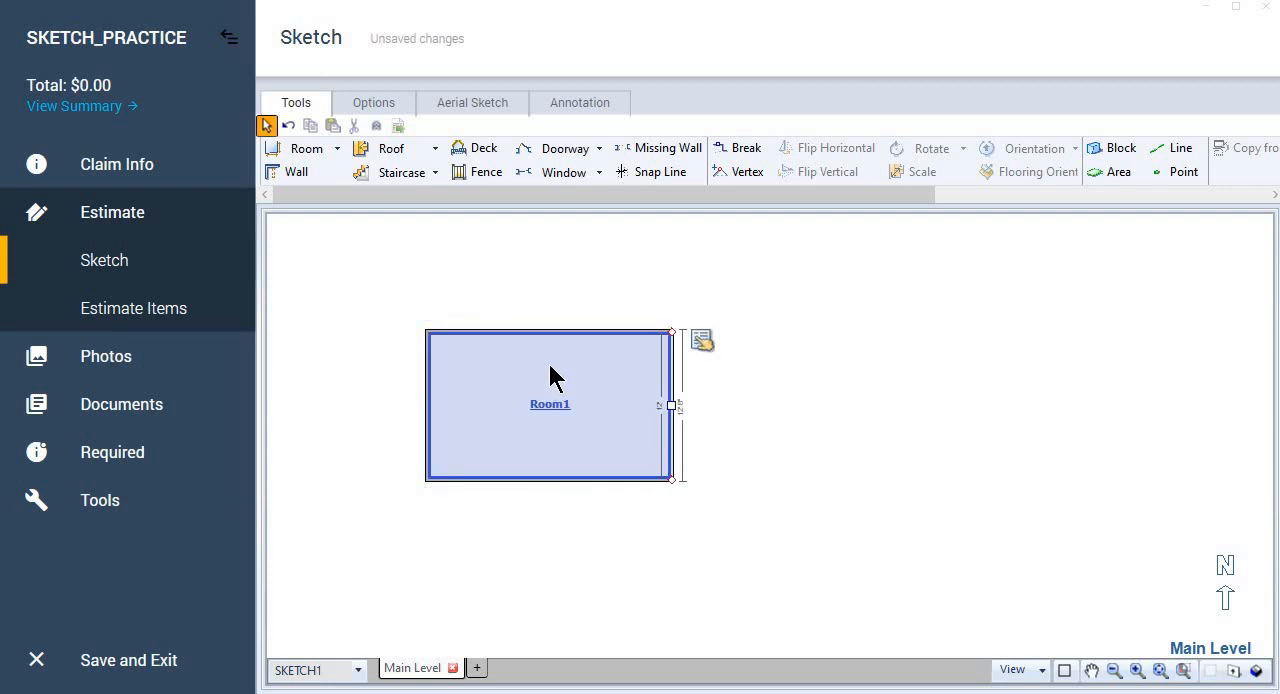
left_click(550, 404)
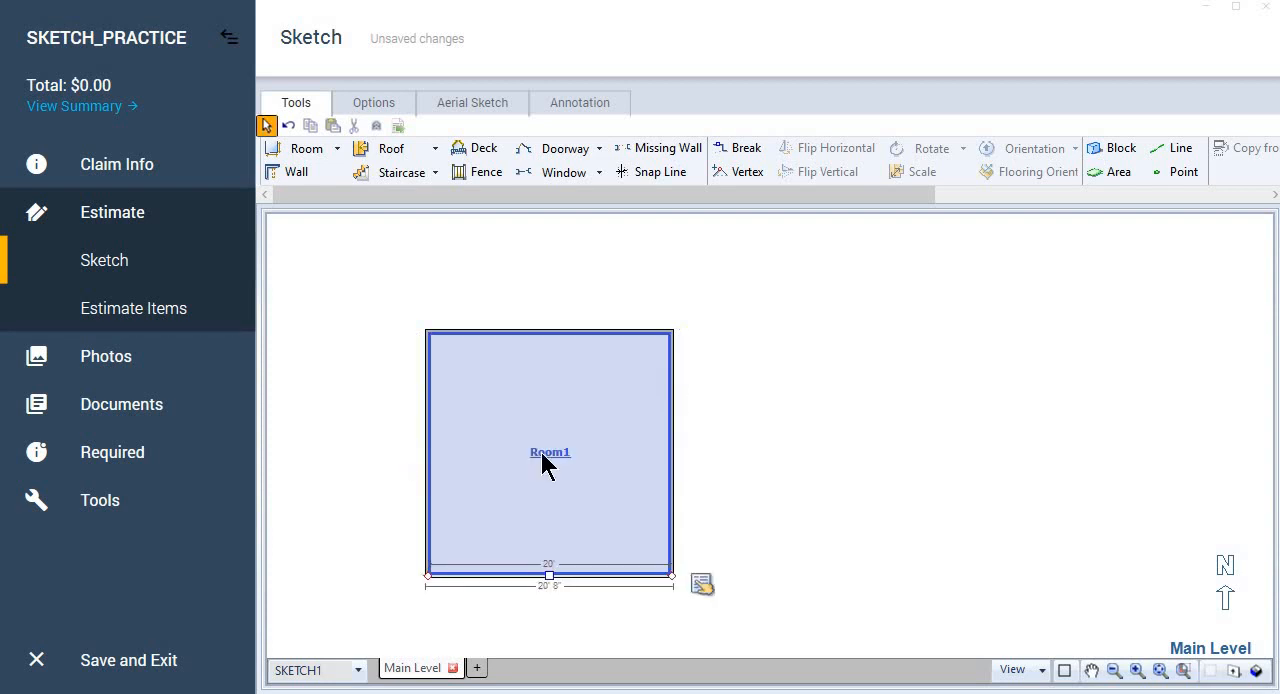
left_click(873, 464)
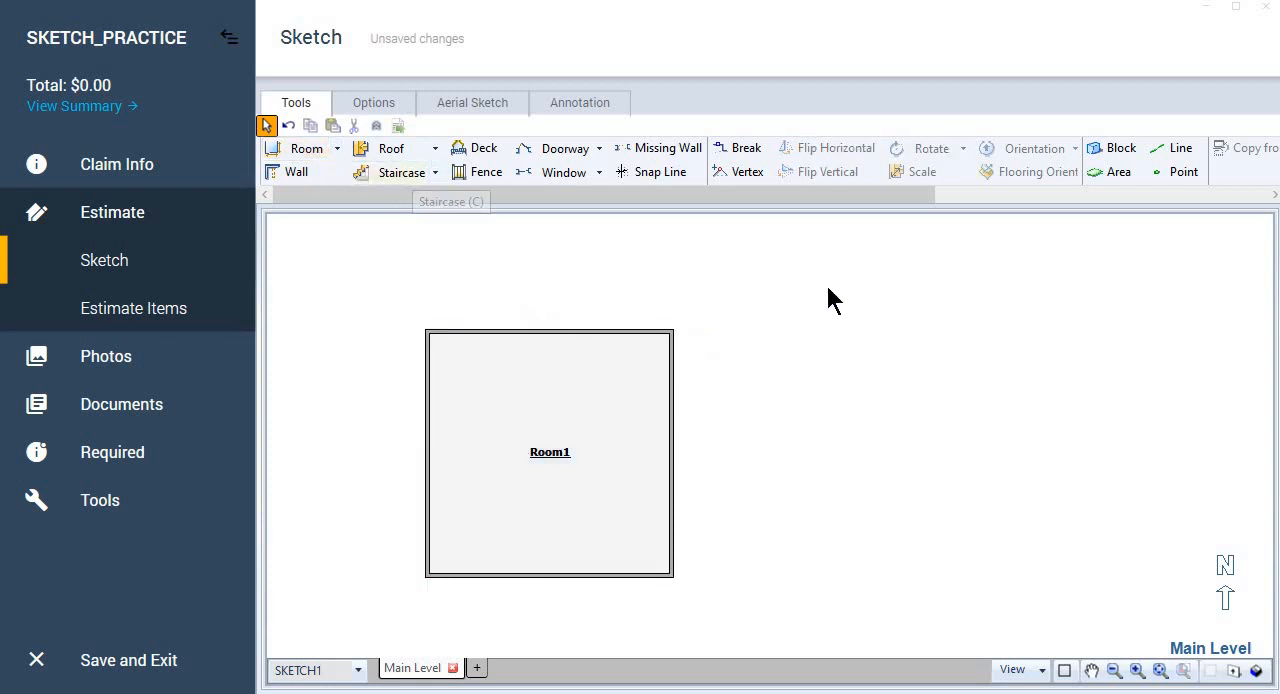
Add Room2 against Room1's right side, then add a third room and undo it.
left_click(307, 148)
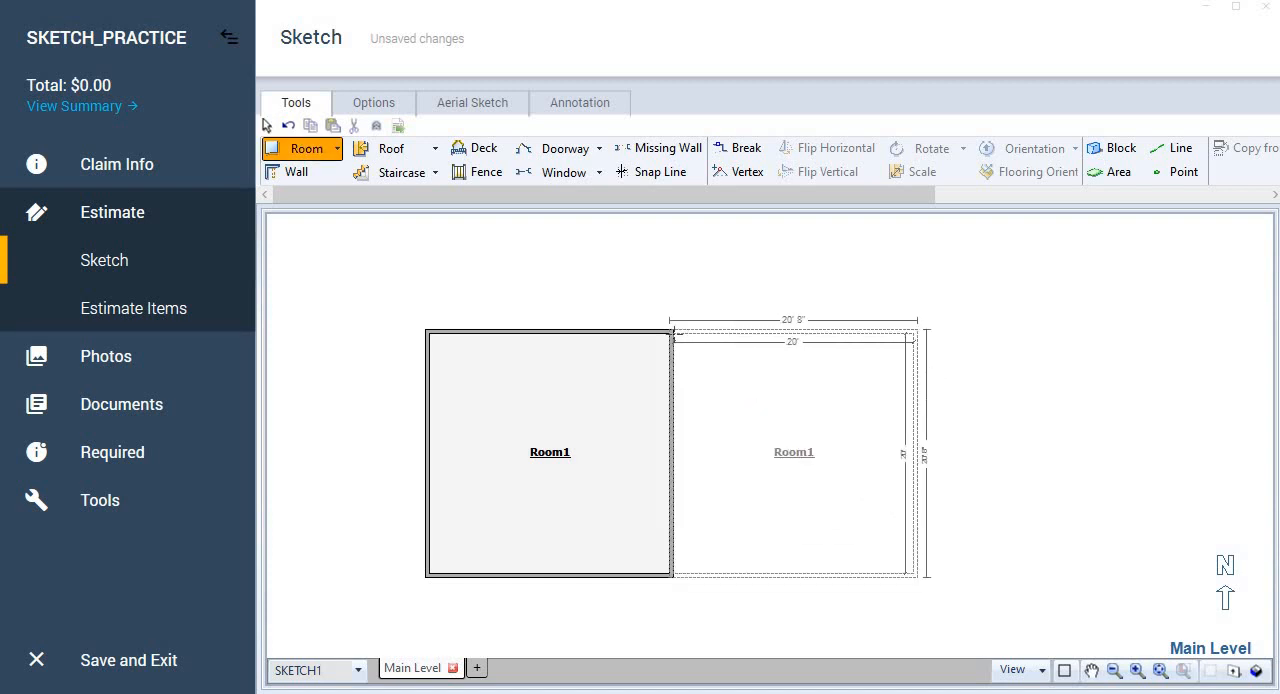
left_click(794, 452)
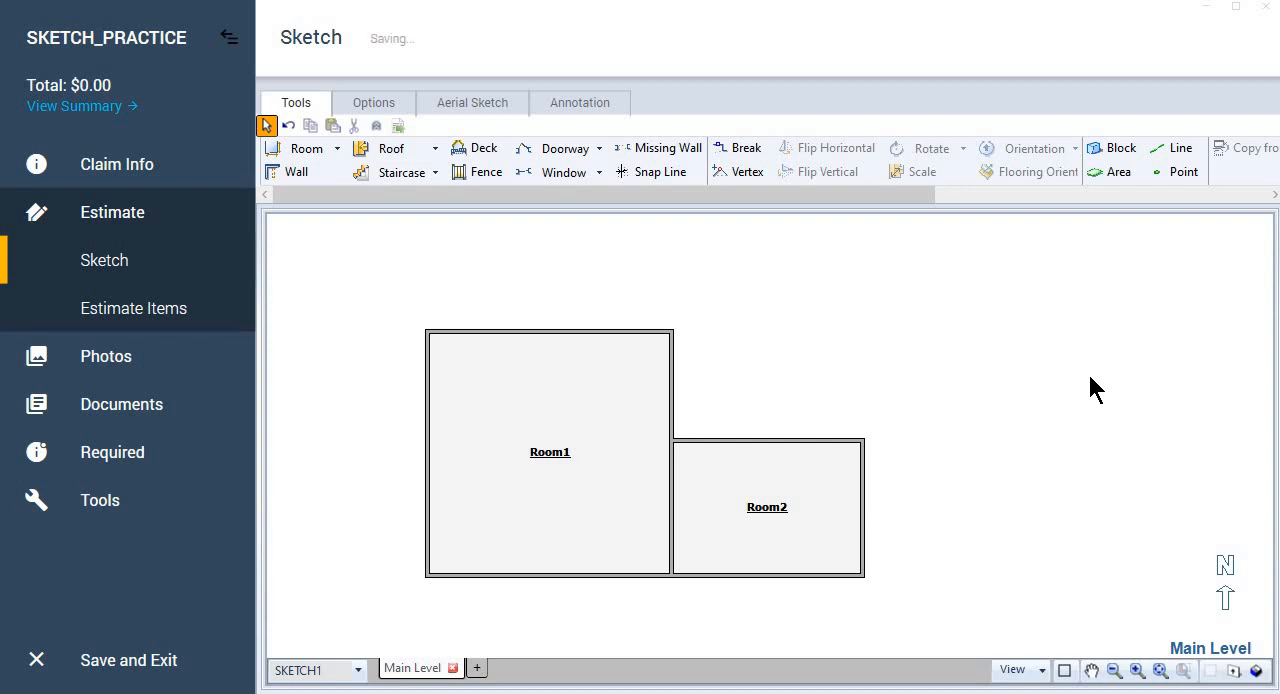
left_click(300, 148)
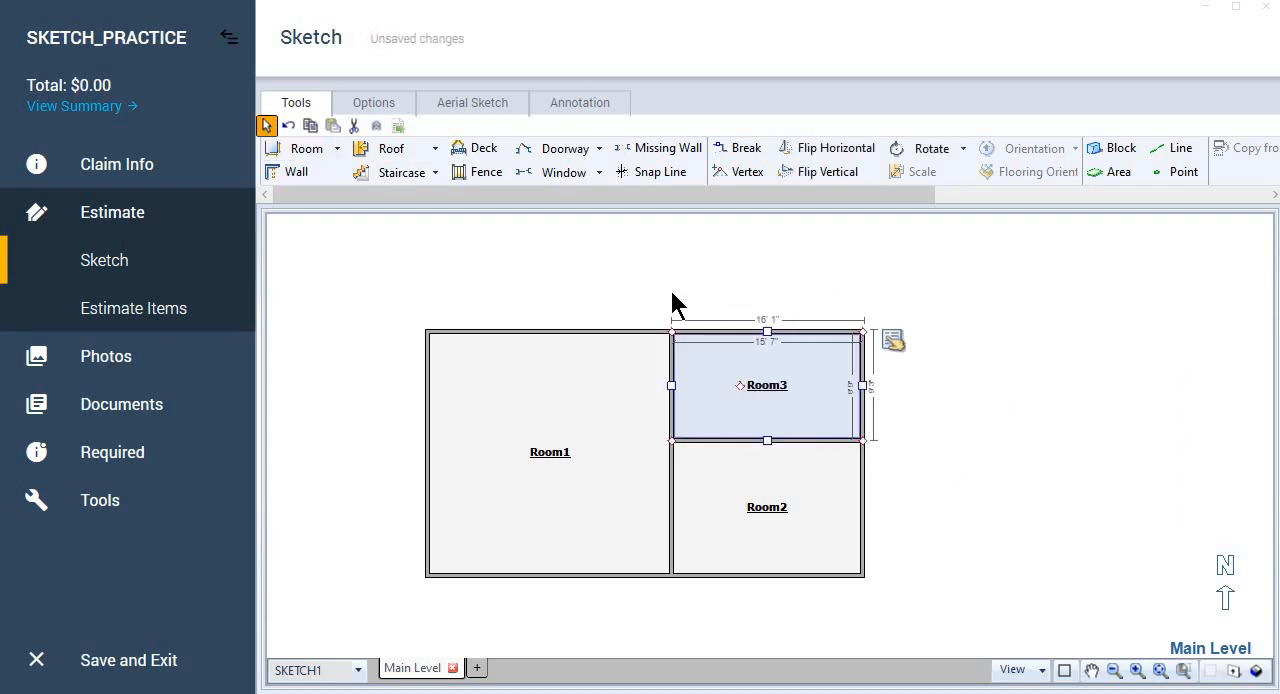
left_click(1137, 390)
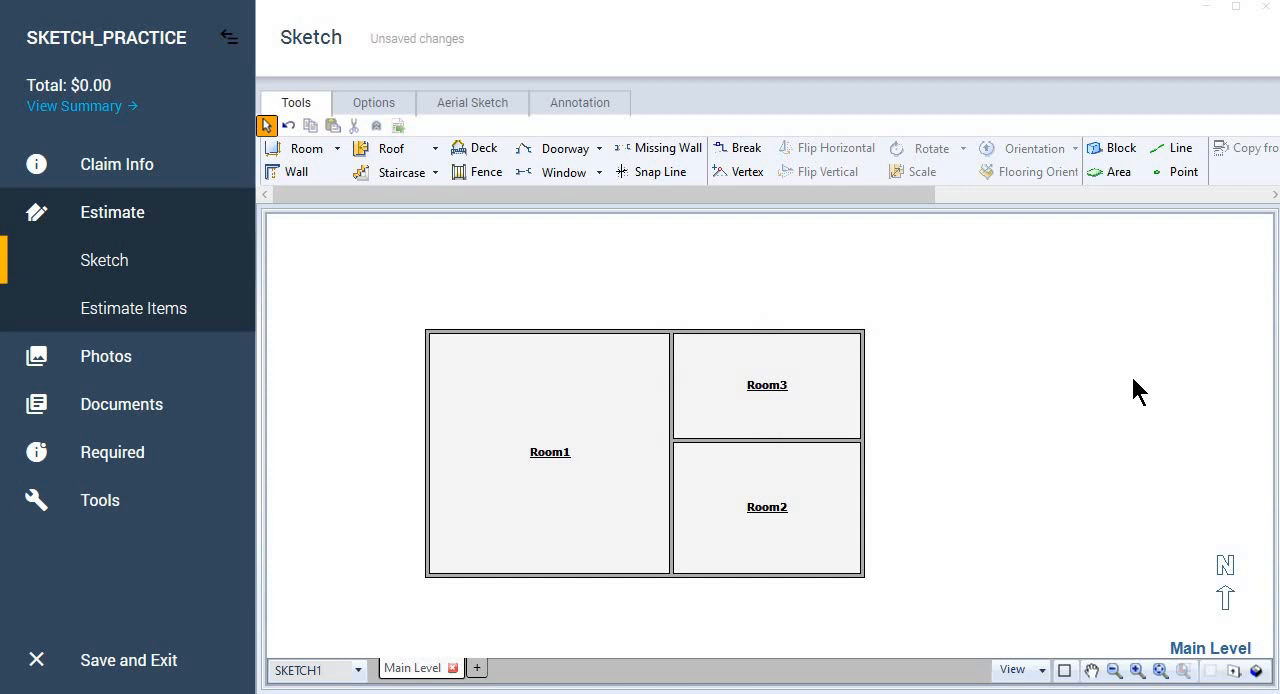
left_click(288, 125)
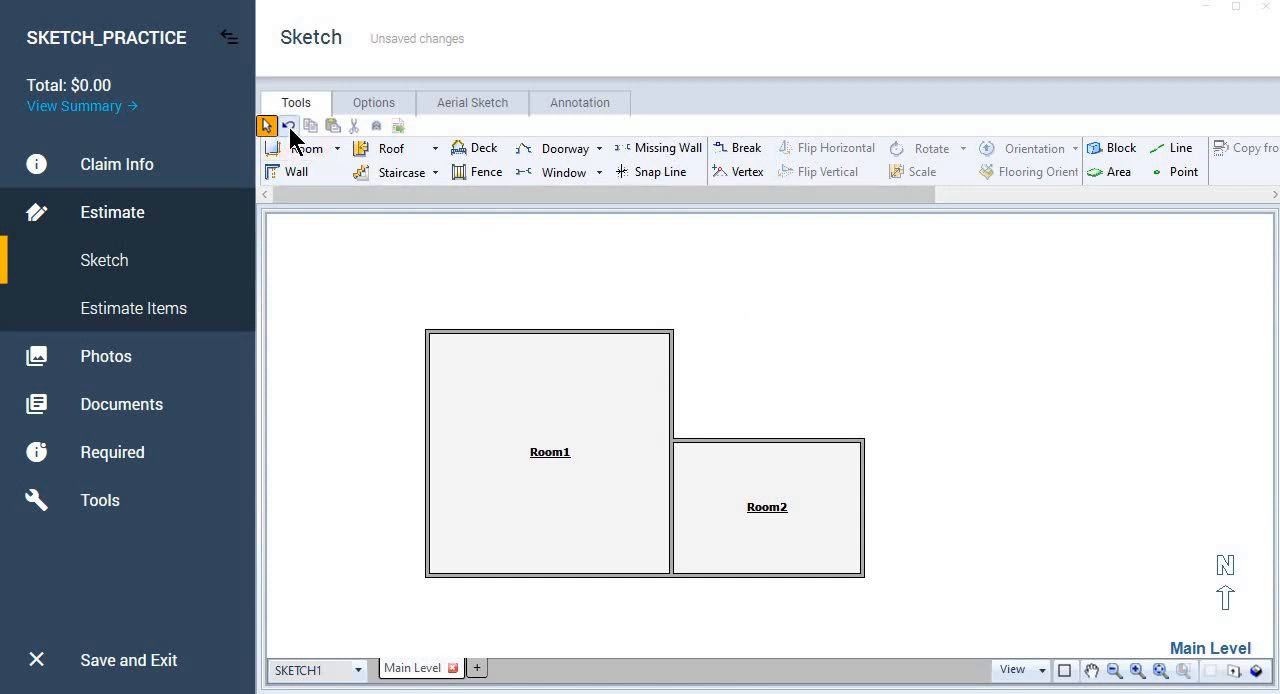
Undo Room2 so only Room1 remains, and activate the wall Break tool.
left_click(288, 125)
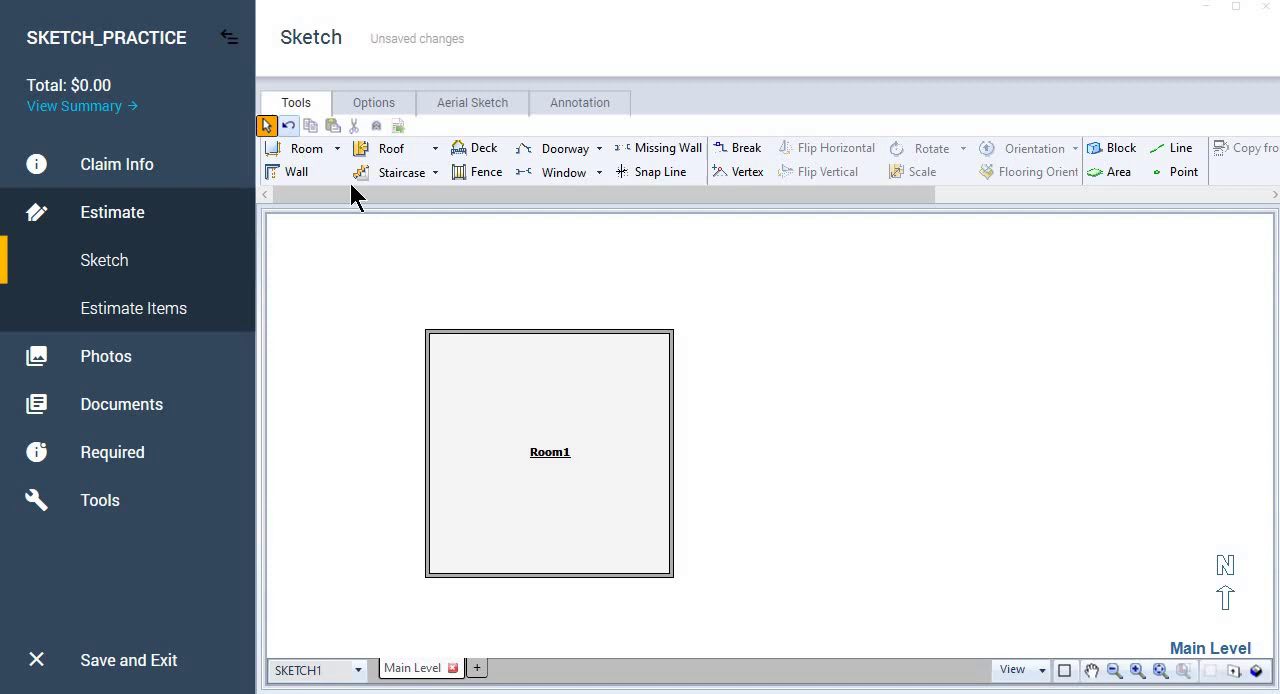
mouse_move(1041, 402)
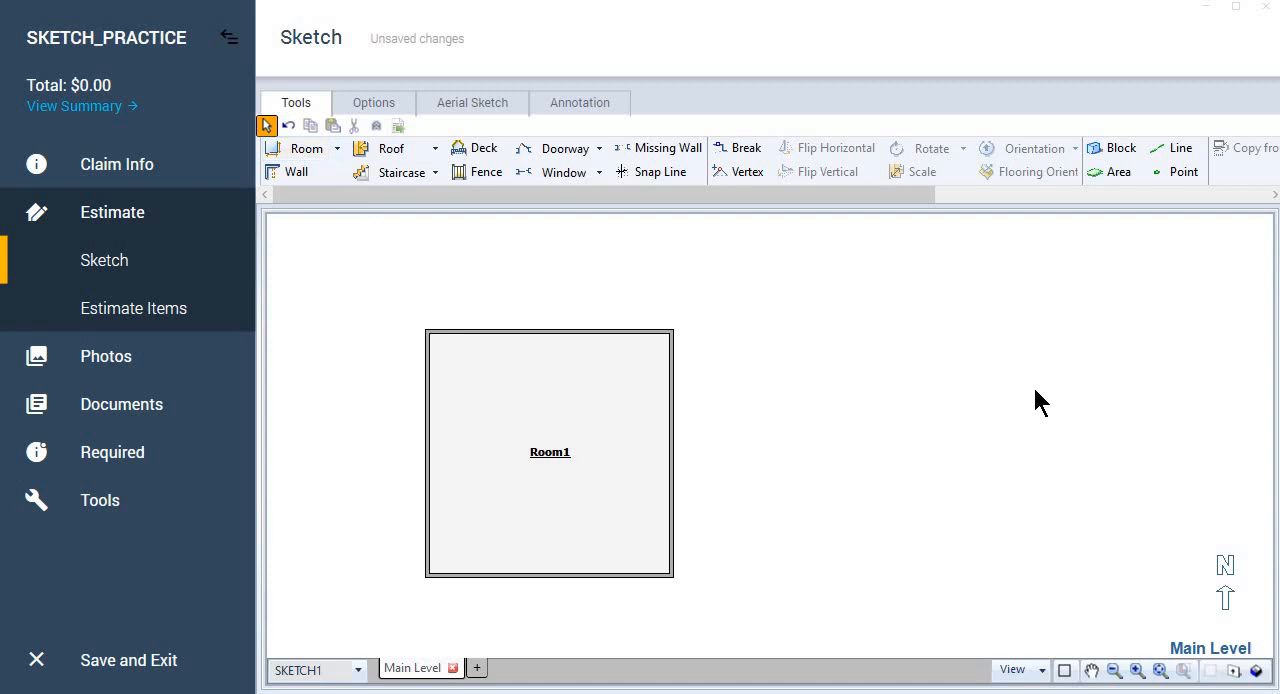
mouse_move(747, 148)
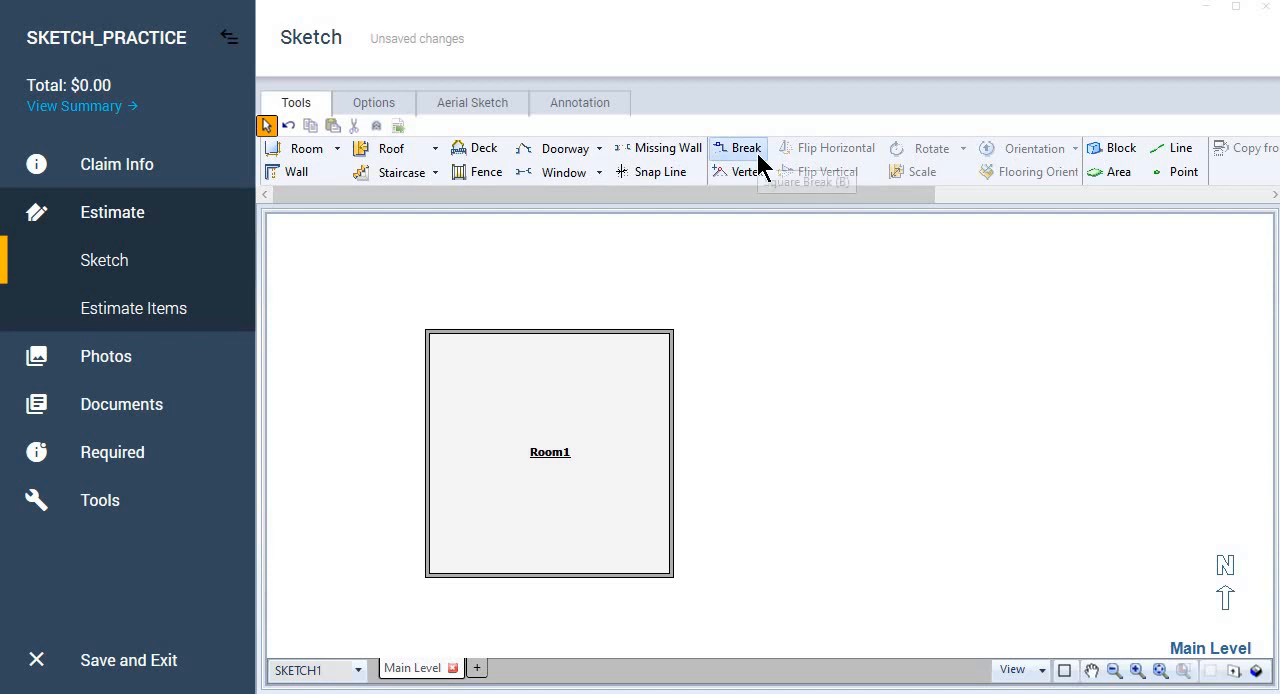
mouse_move(752, 160)
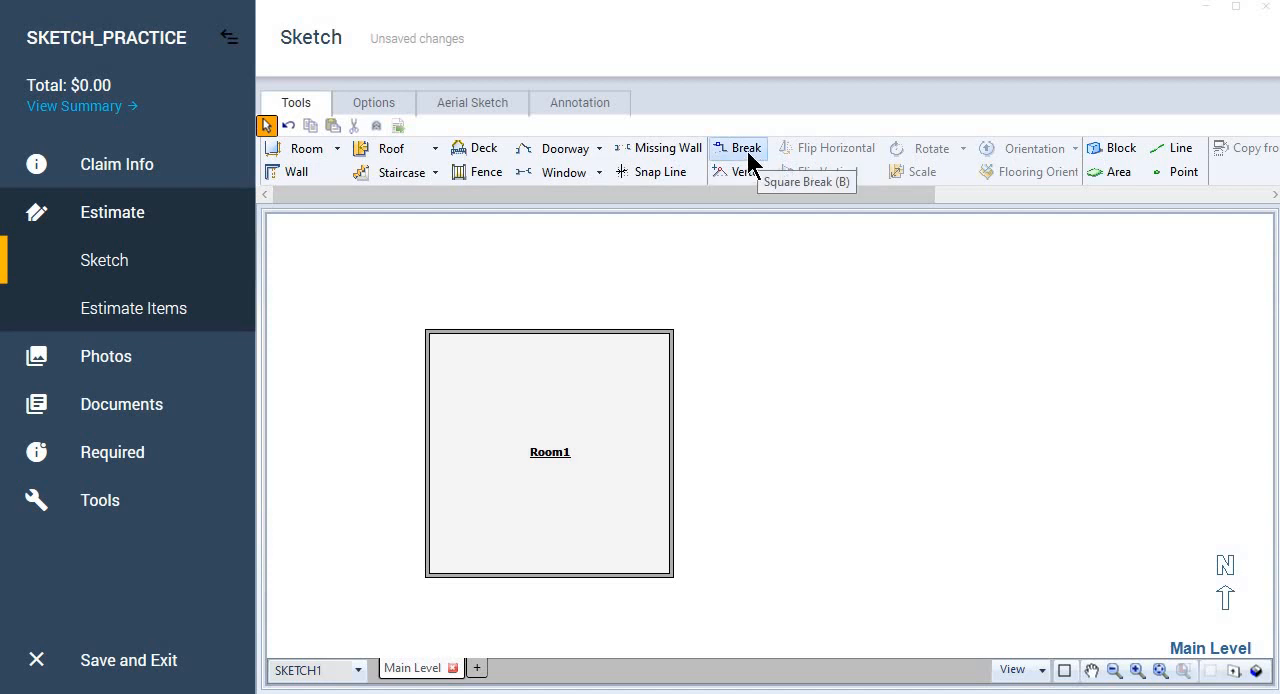
mouse_move(768, 523)
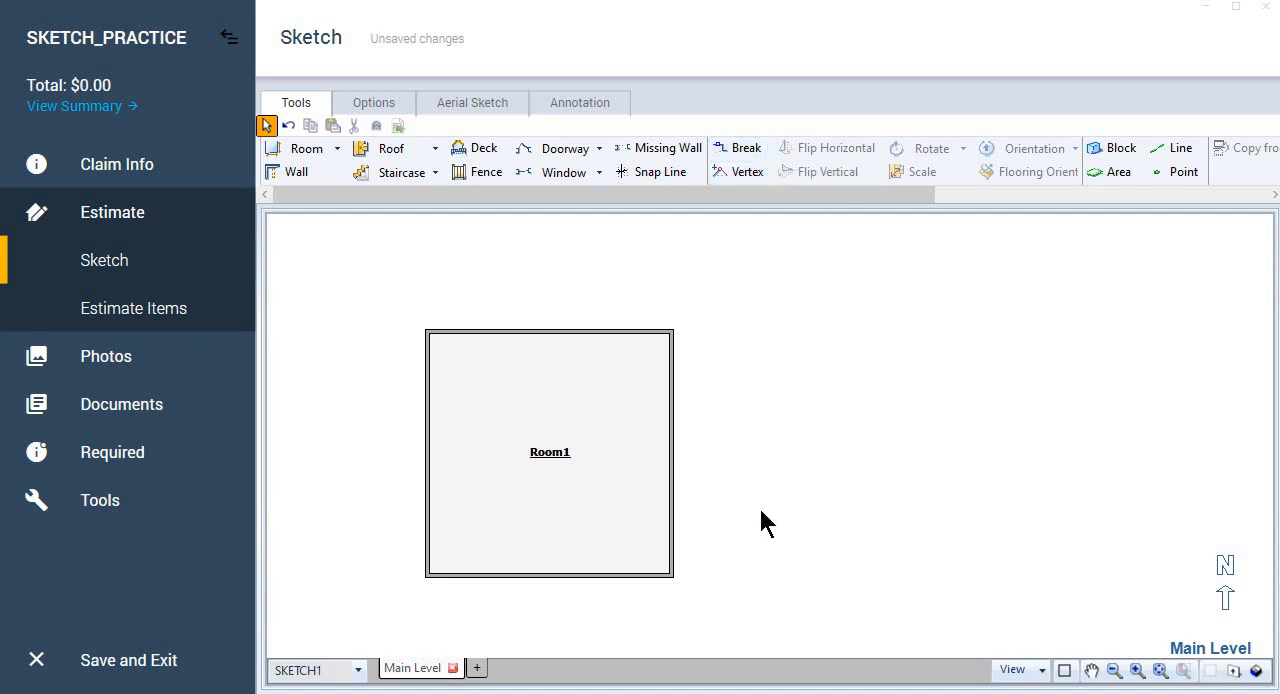
left_click(738, 147)
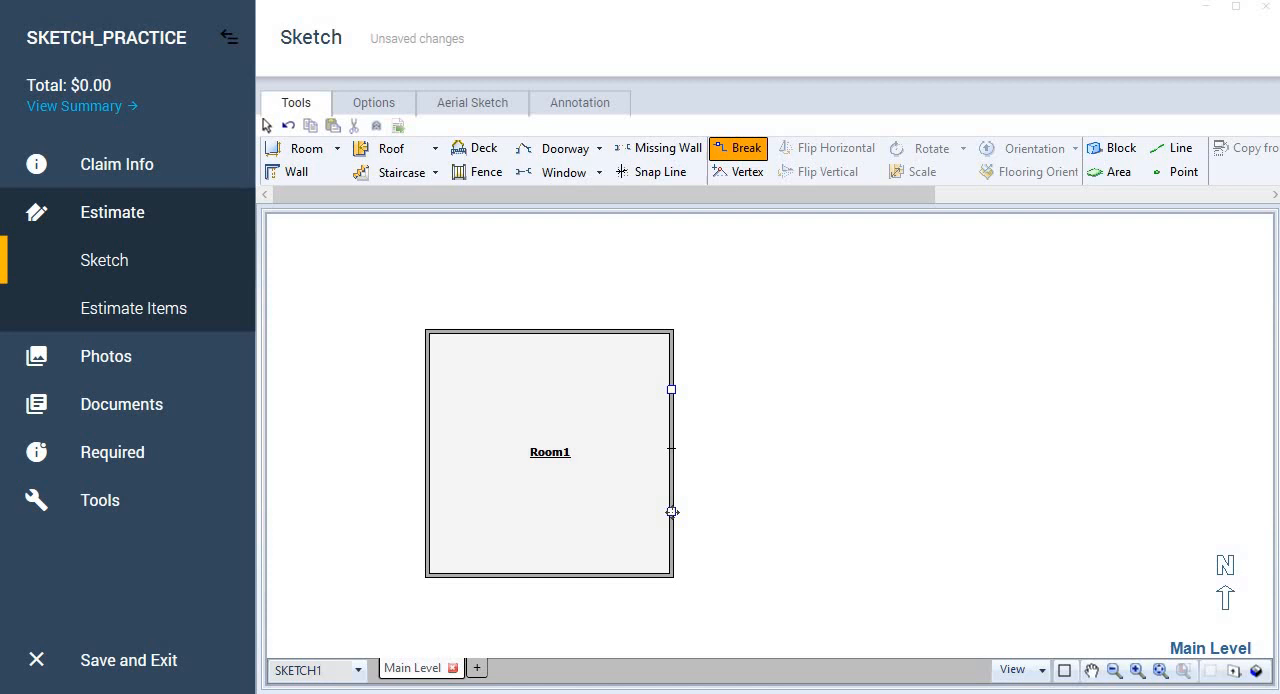
mouse_move(674, 516)
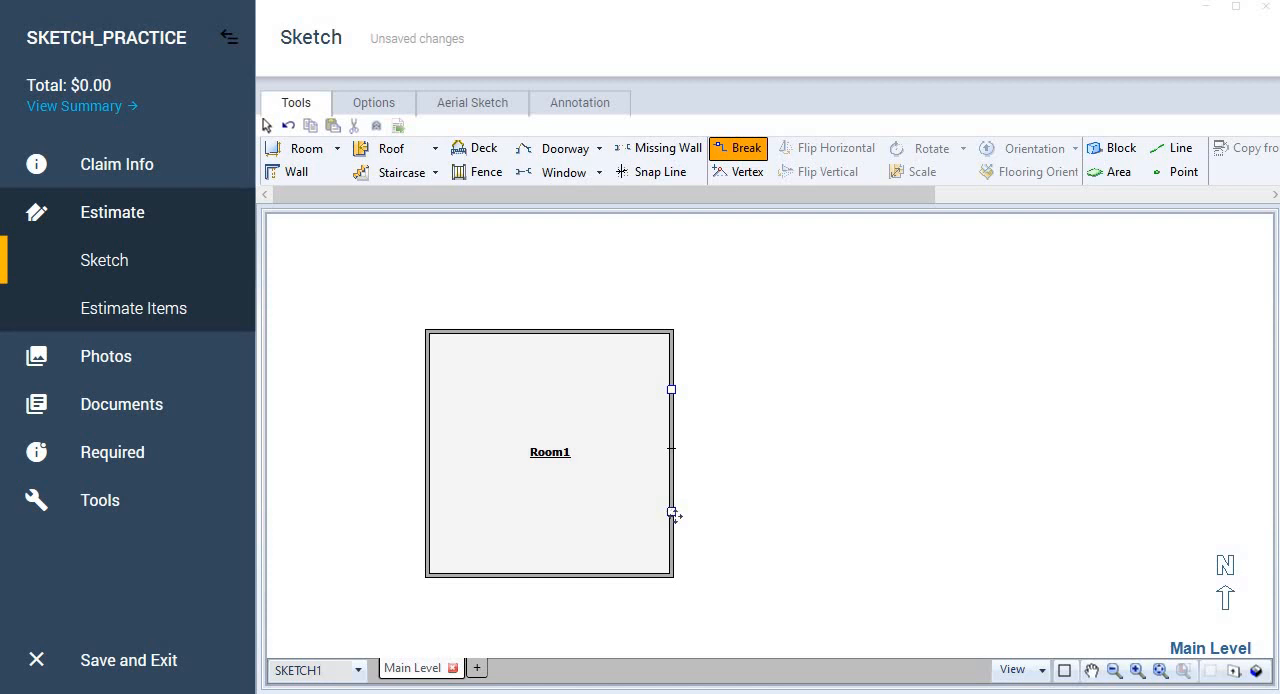
mouse_move(670, 427)
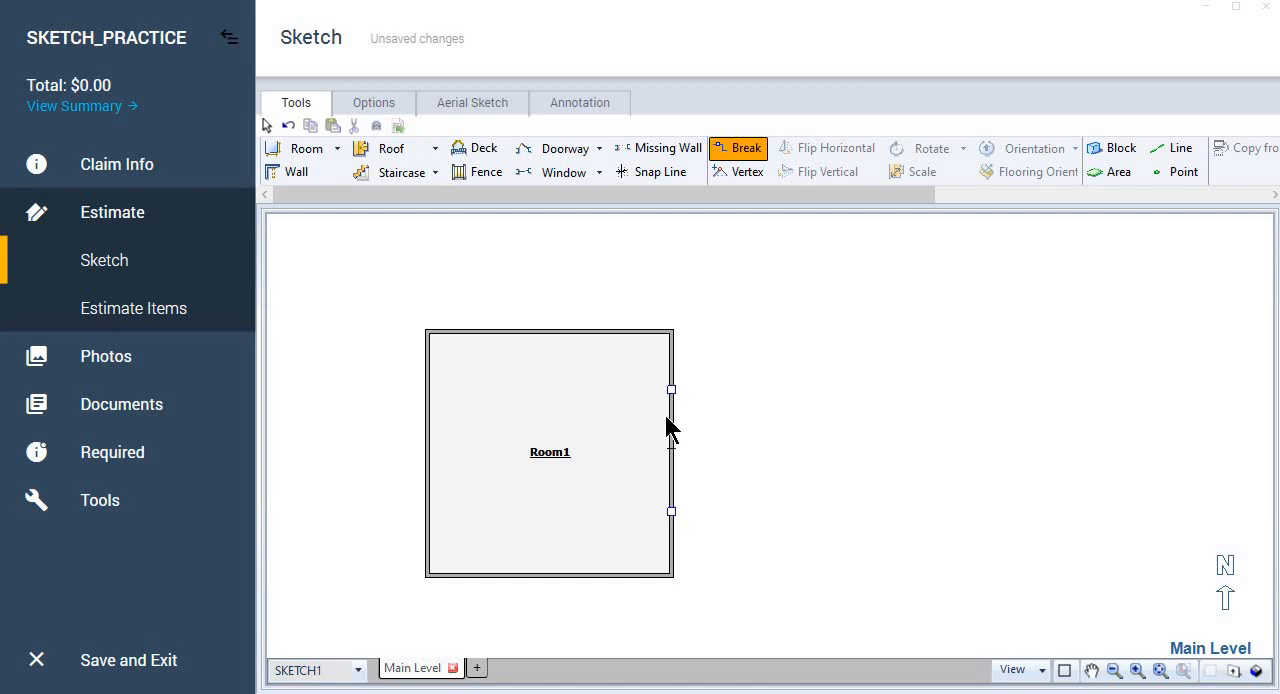
mouse_move(673, 559)
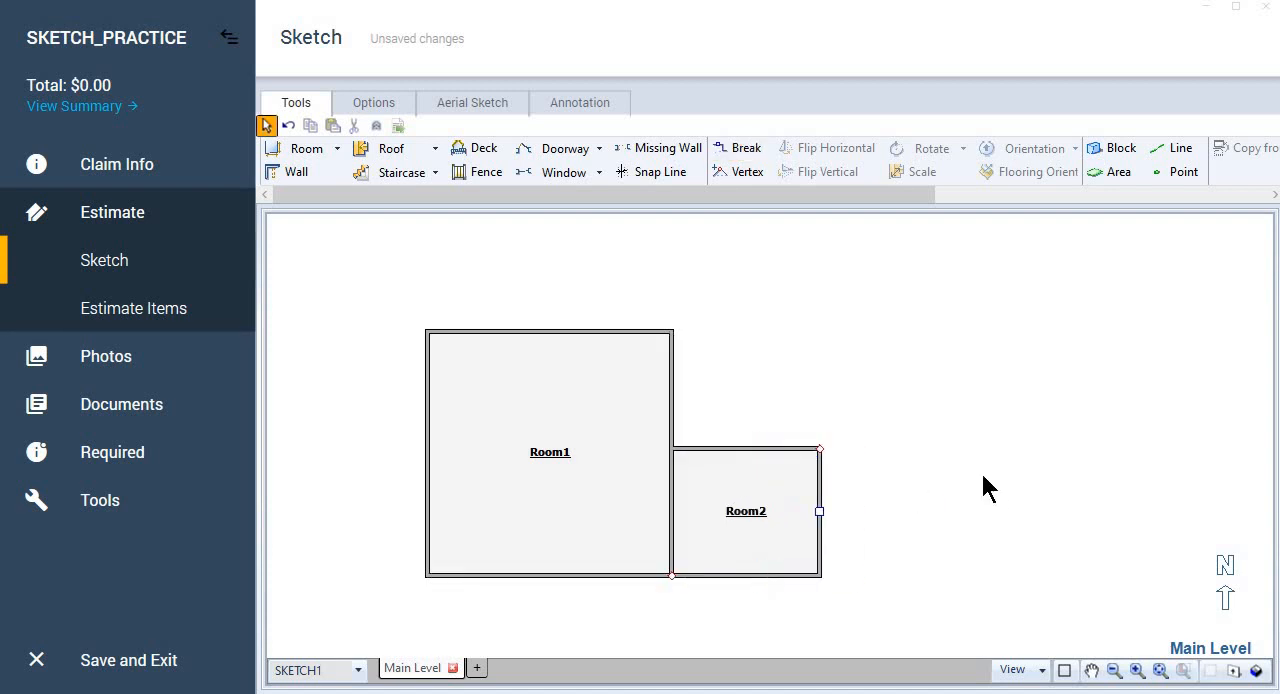
Add Room3 in the gap above Room2, then select Room1.
left_click(746, 511)
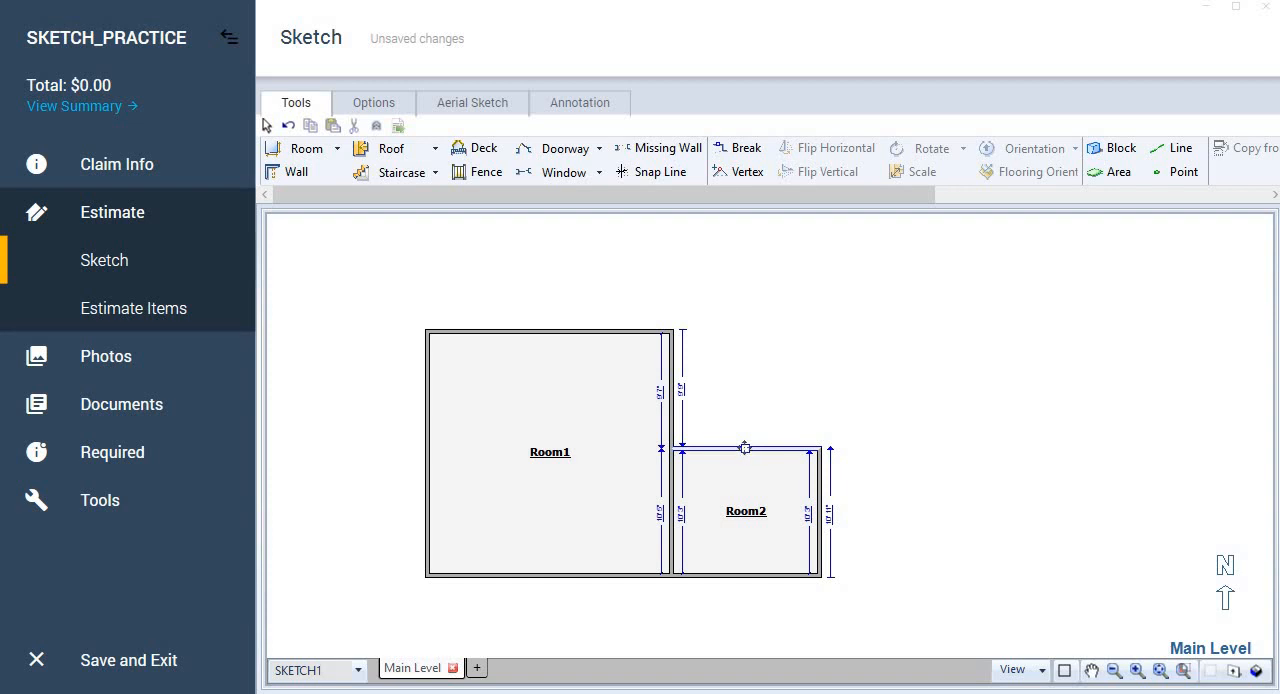
left_click_drag(745, 447, 745, 332)
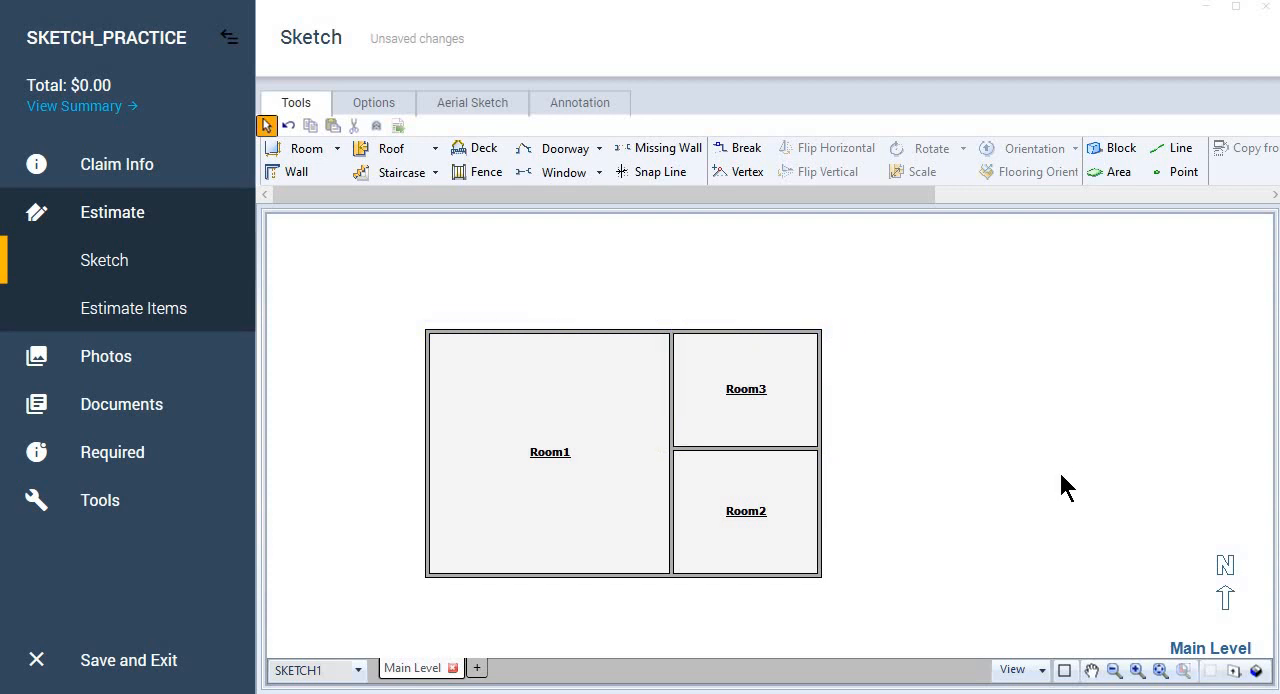
left_click(550, 452)
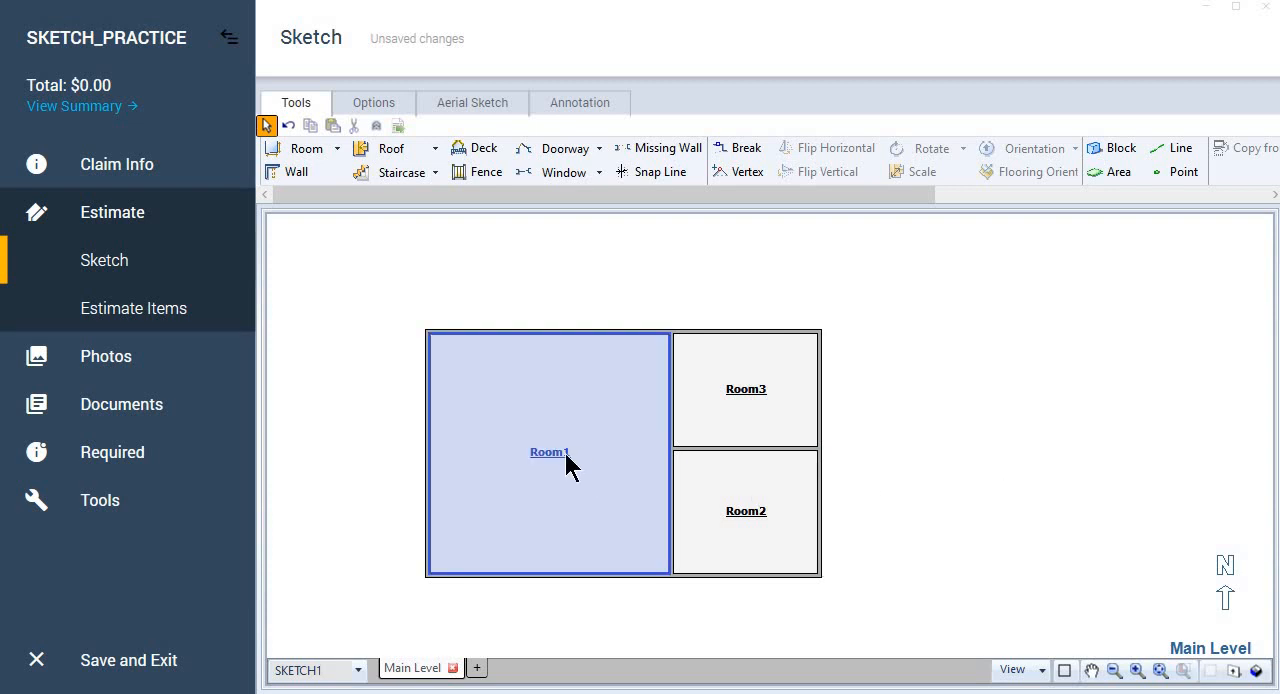
Name Room1 'Living Room', enter the Kitchen name, and select Room2.
double_click(550, 452)
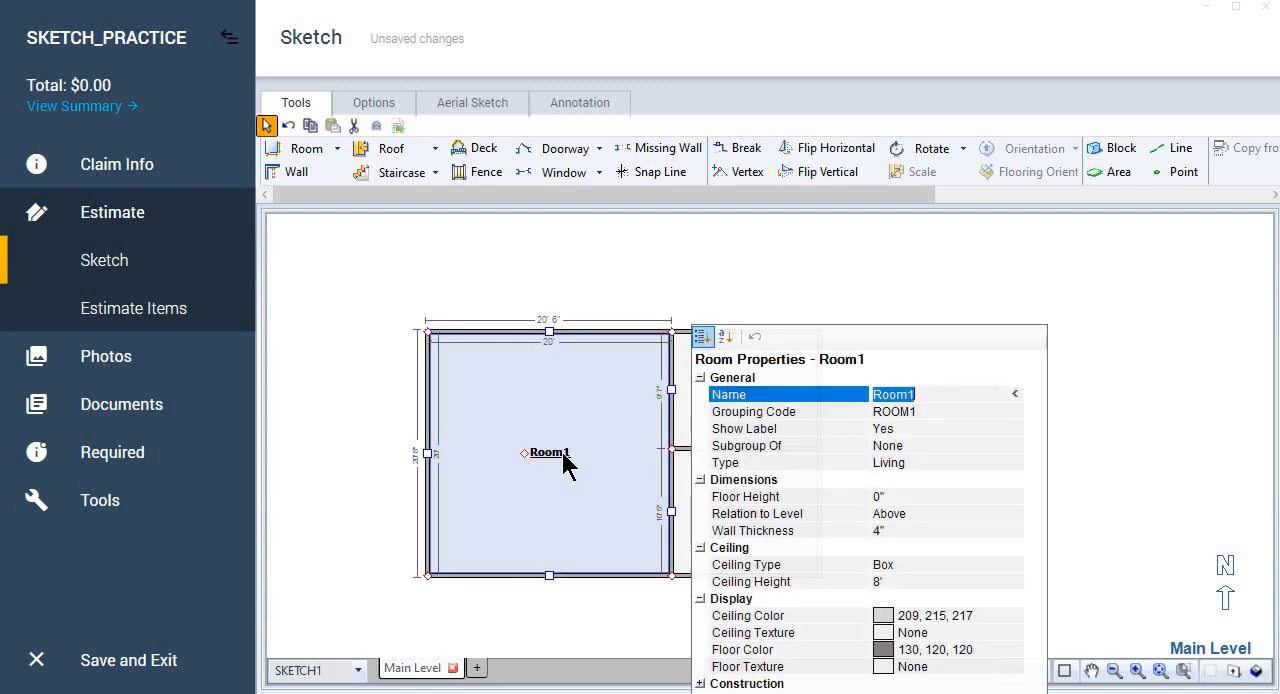
type("Living Room")
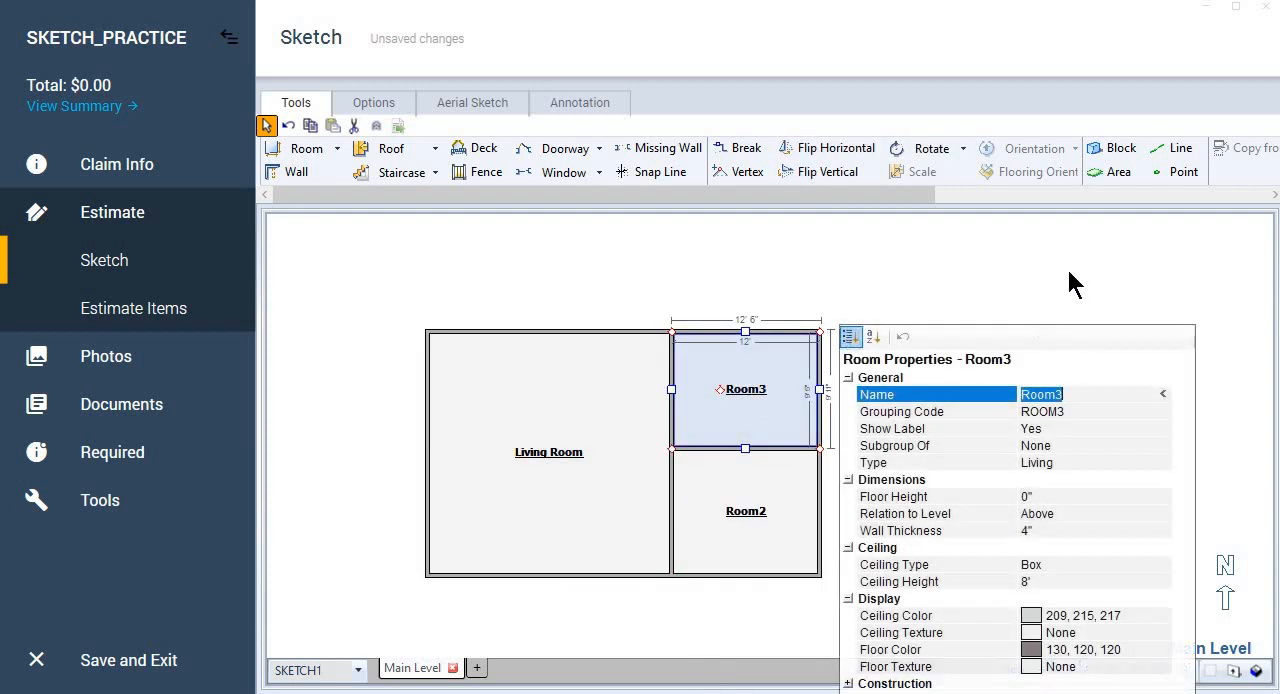
type("Kithd")
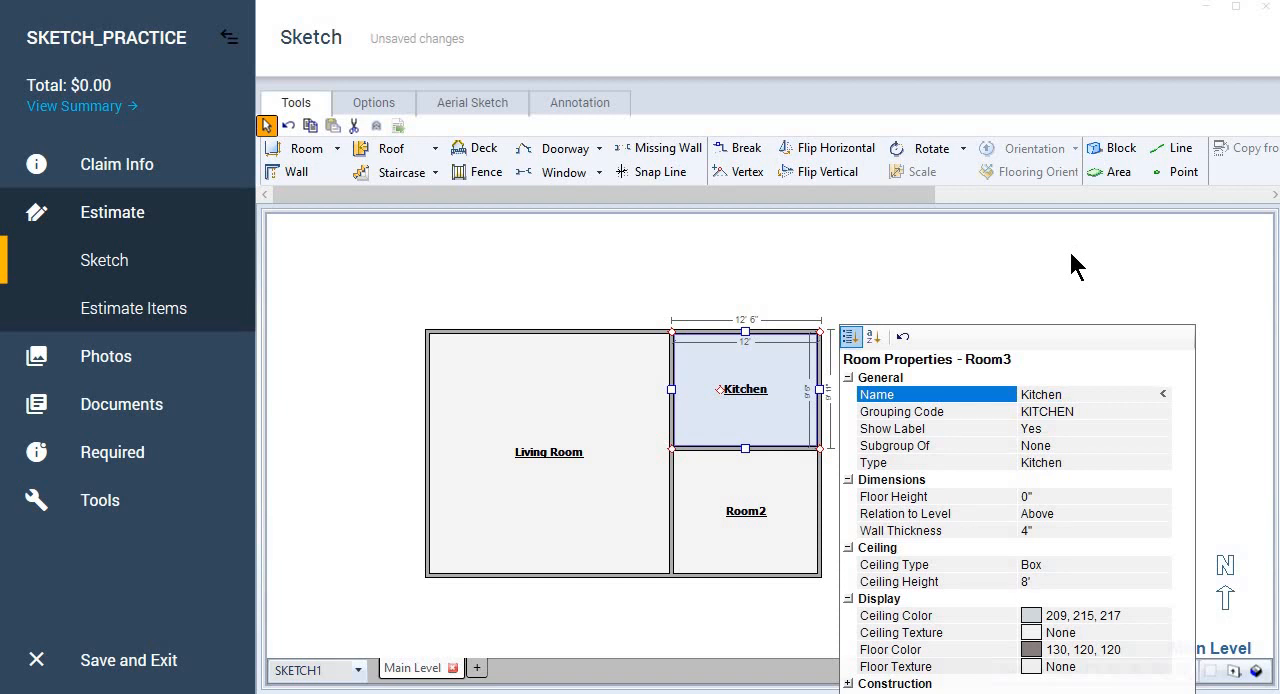
left_click(746, 511)
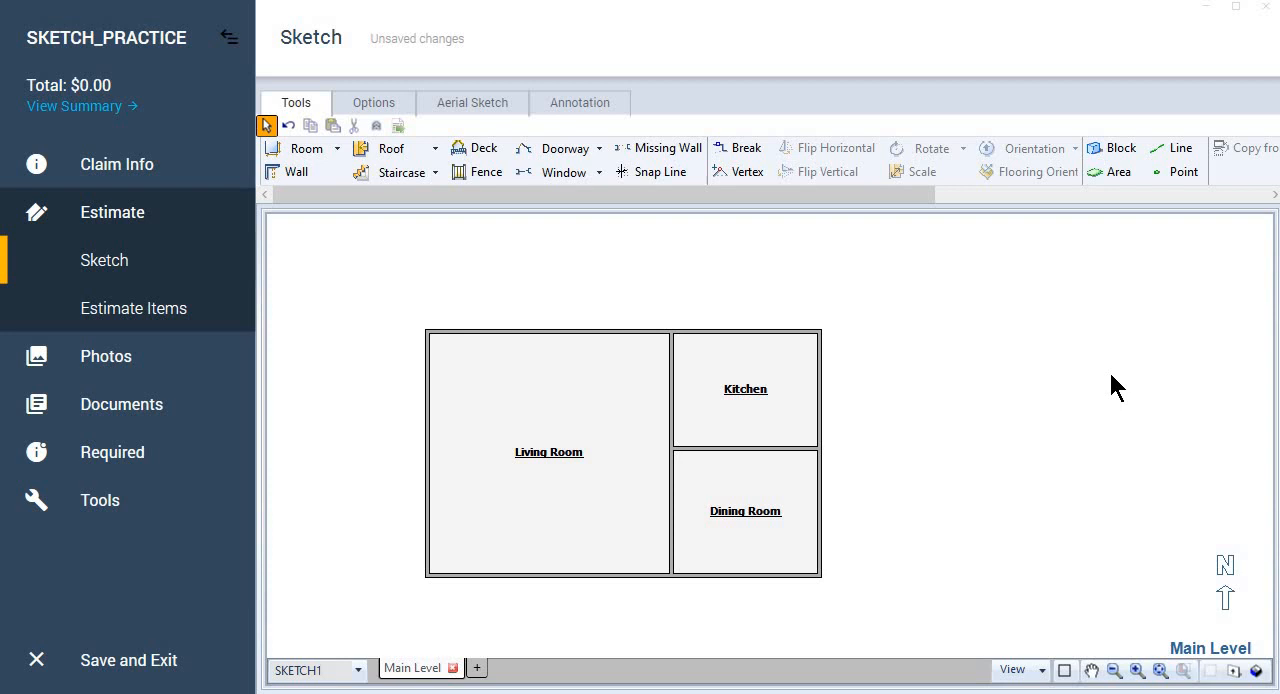
left_click(548, 332)
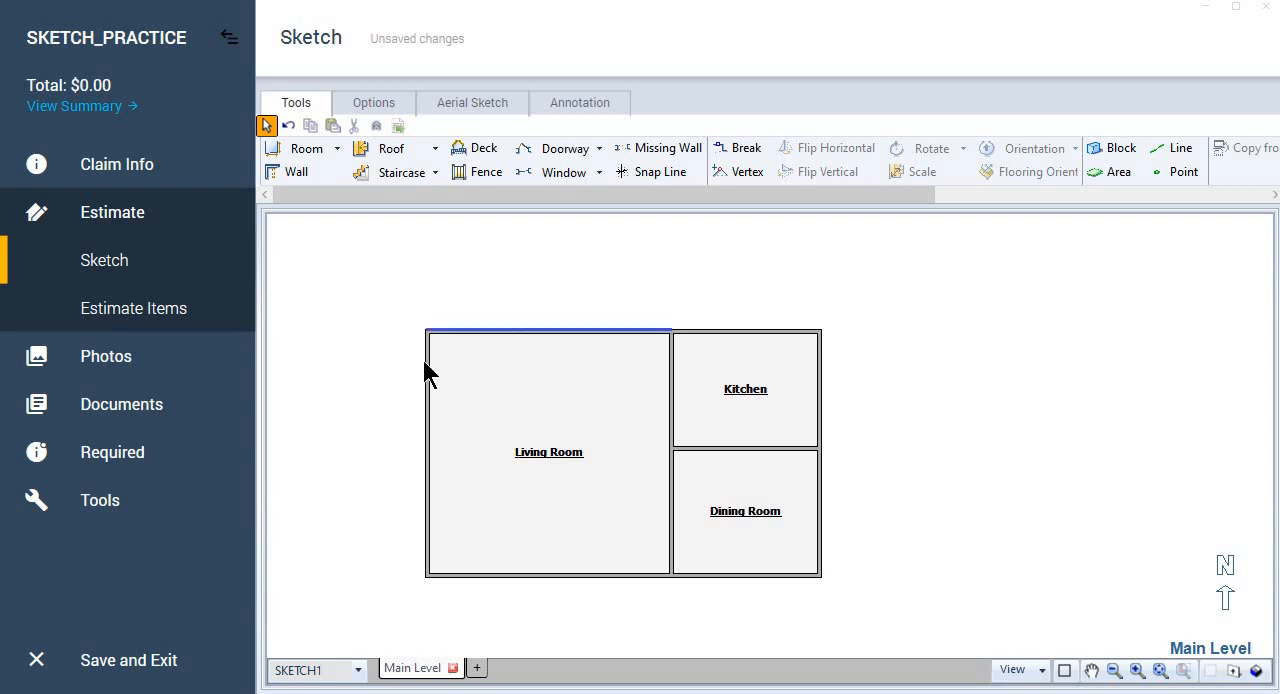
left_click(948, 467)
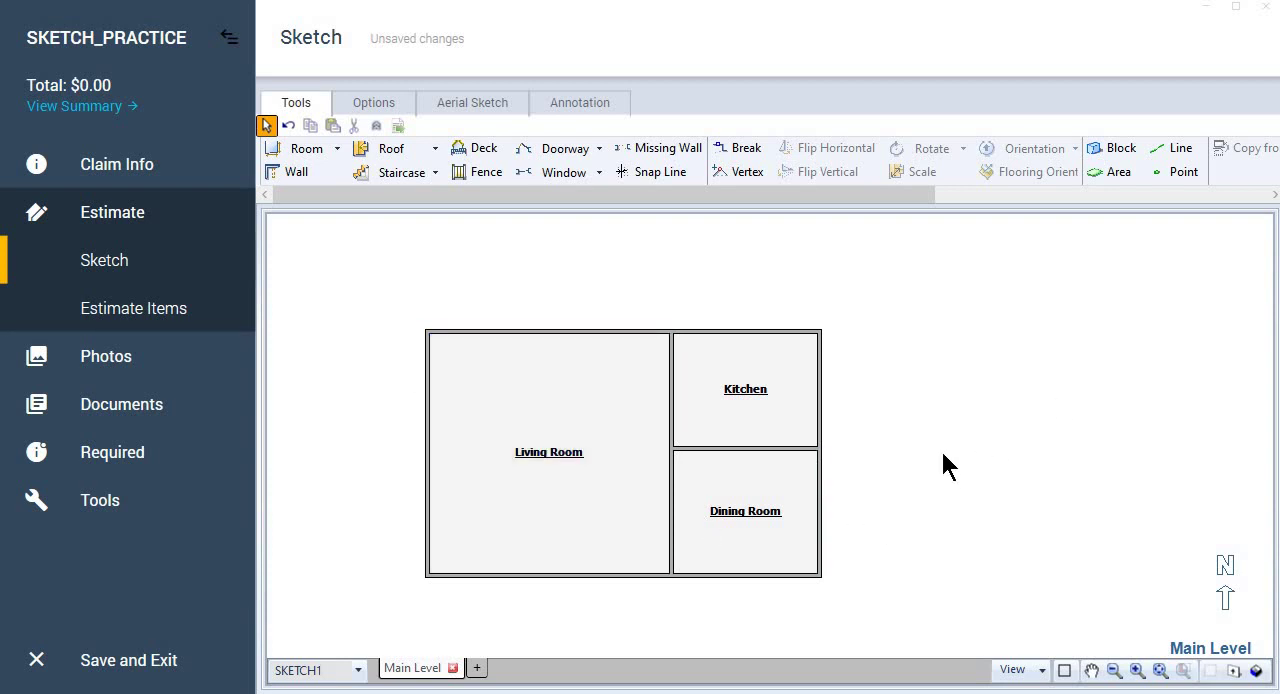